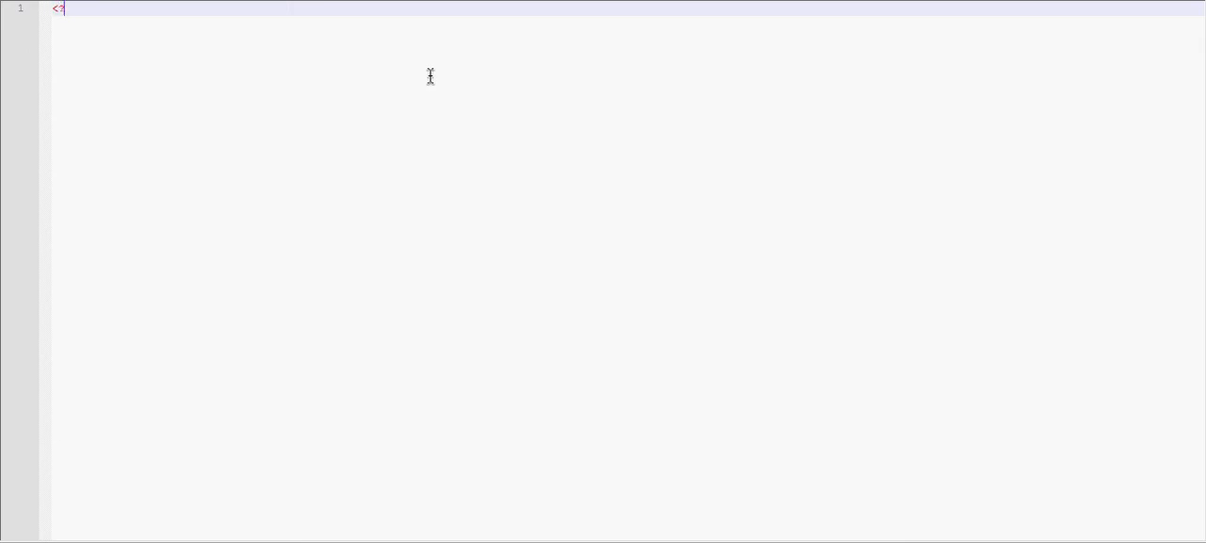
# Define $var = array("hi", "bye", "cya"); inside the PHP tags.
pyautogui.write('php')
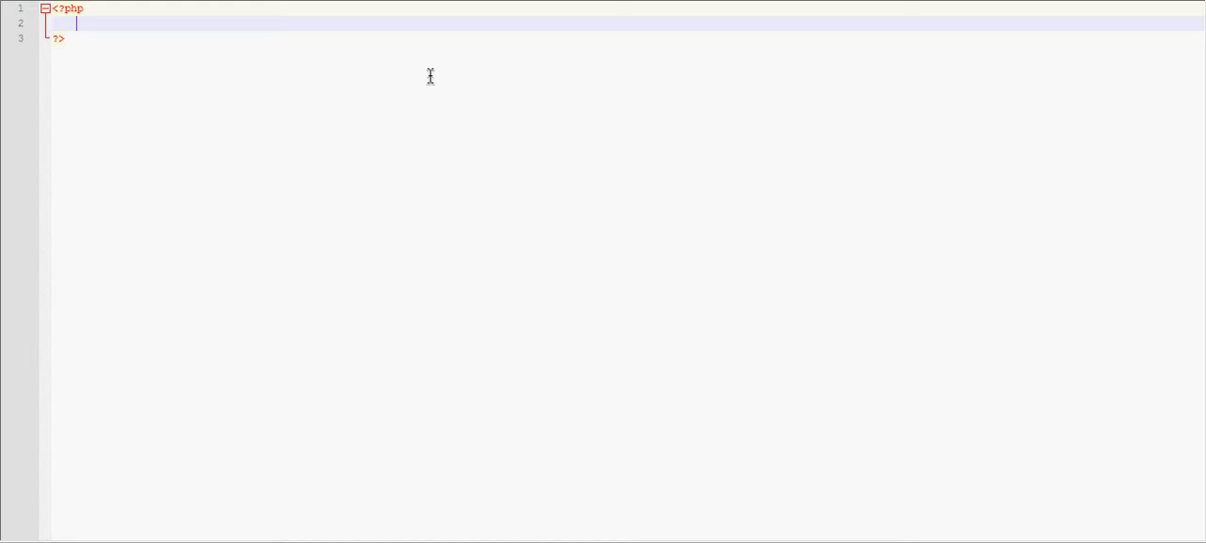
pyautogui.write('a')
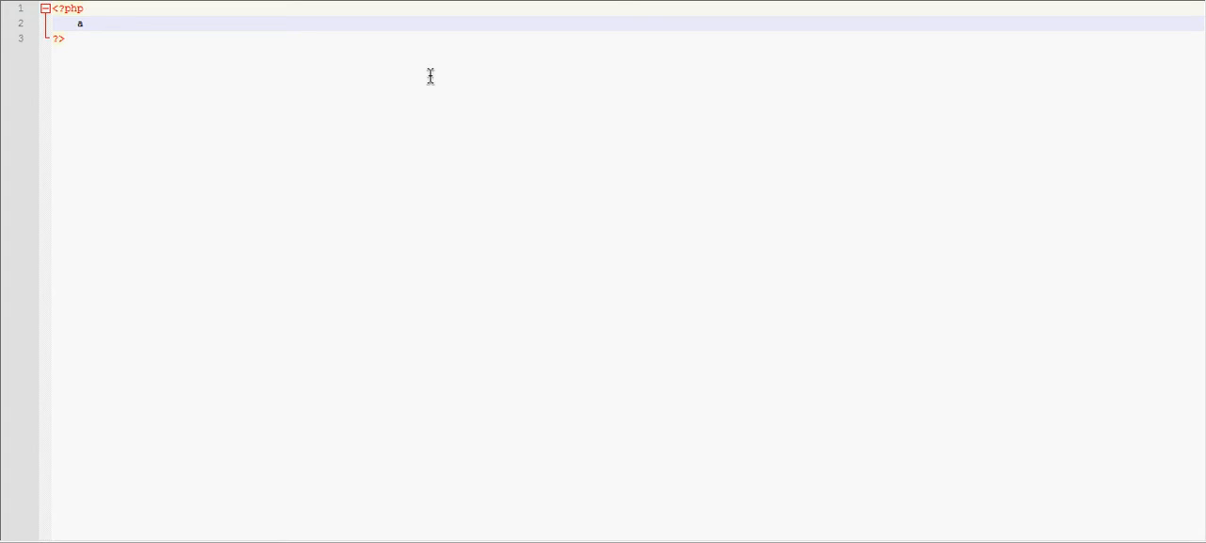
pyautogui.write('arr')
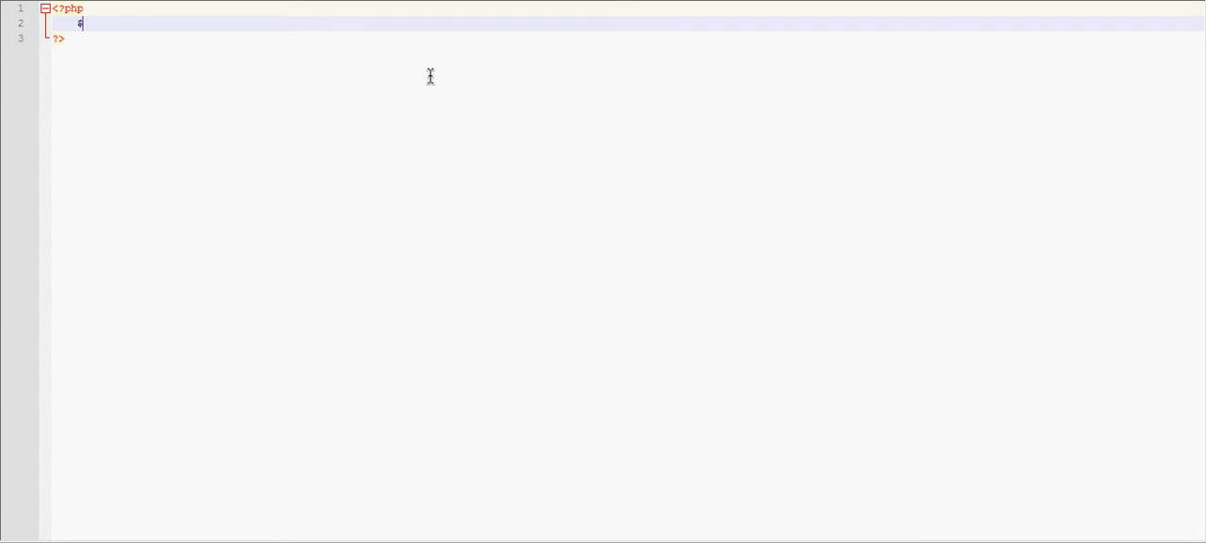
pyautogui.write('va')
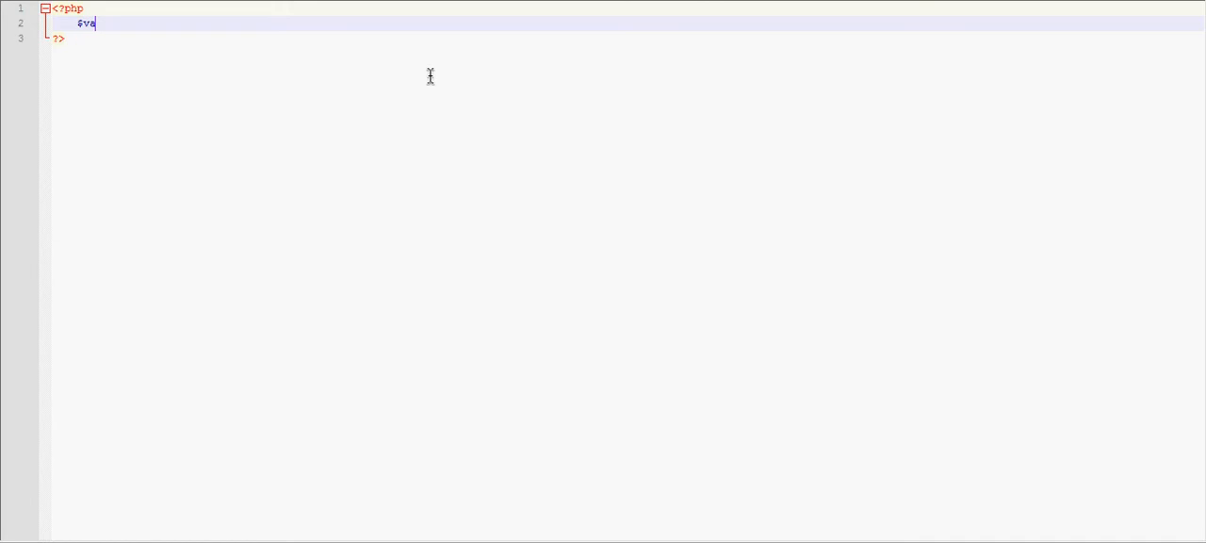
pyautogui.write('r = array(')
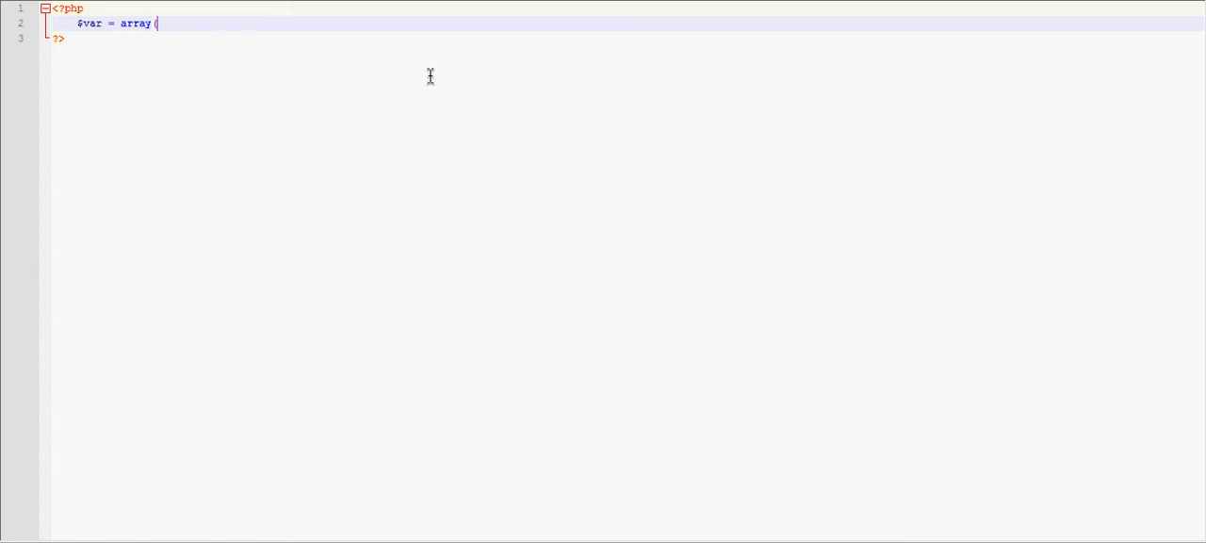
pyautogui.write('"");')
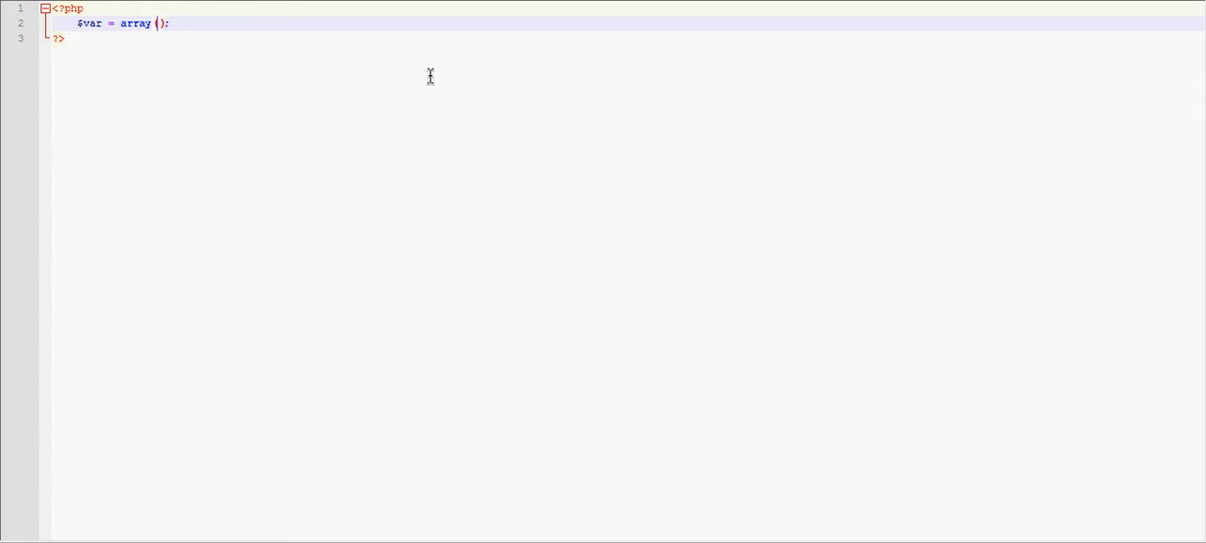
pyautogui.write('"hi", "bye", "cya')
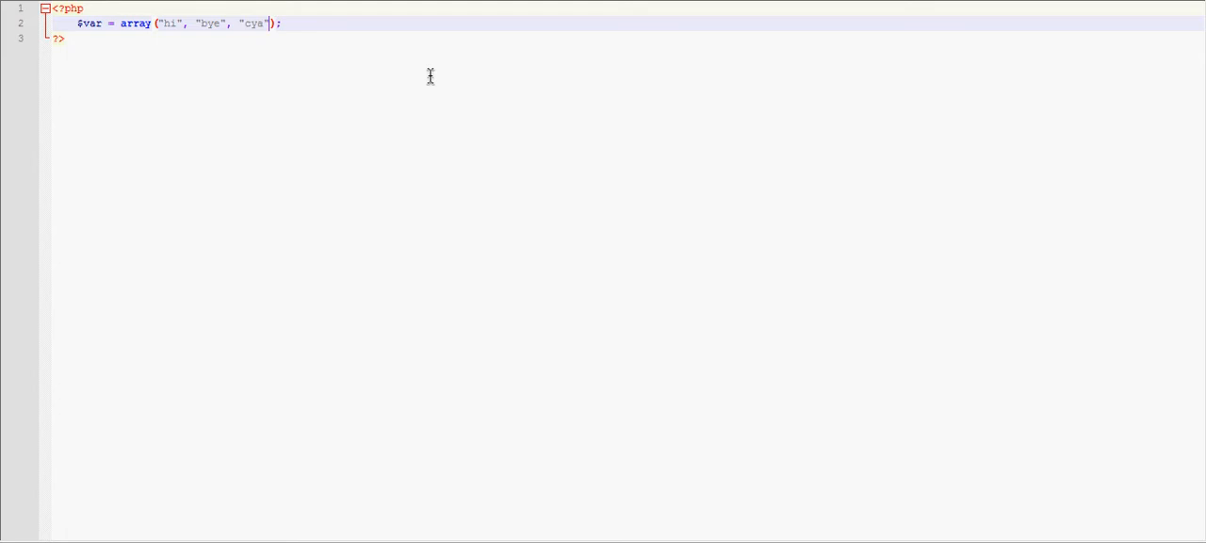
# Add echo $var[1]; on the next line to print the second element.
pyautogui.press('Enter')
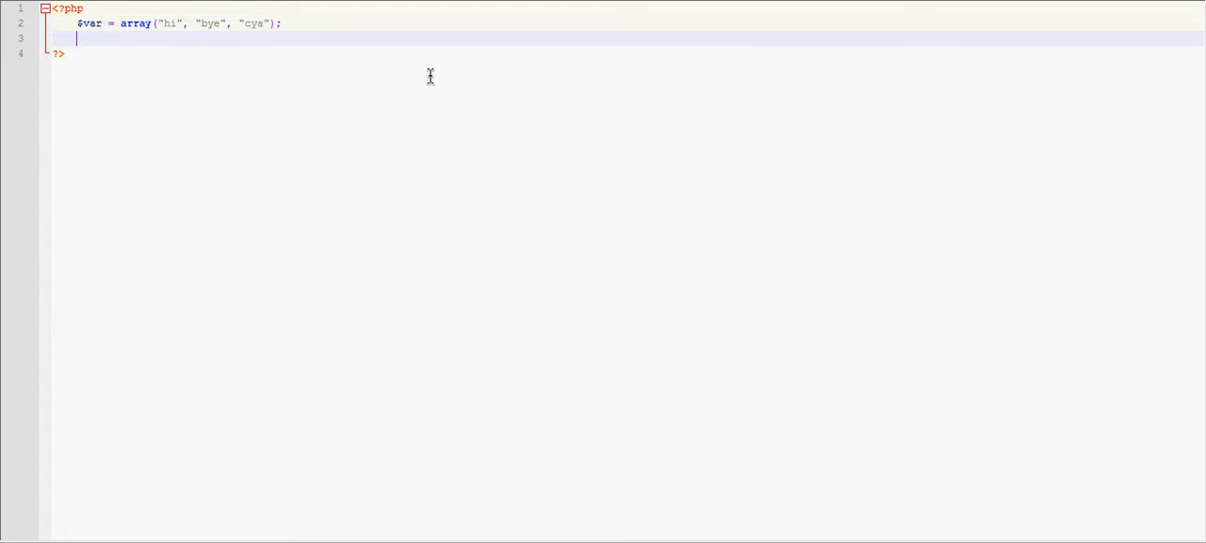
pyautogui.write('echo $')
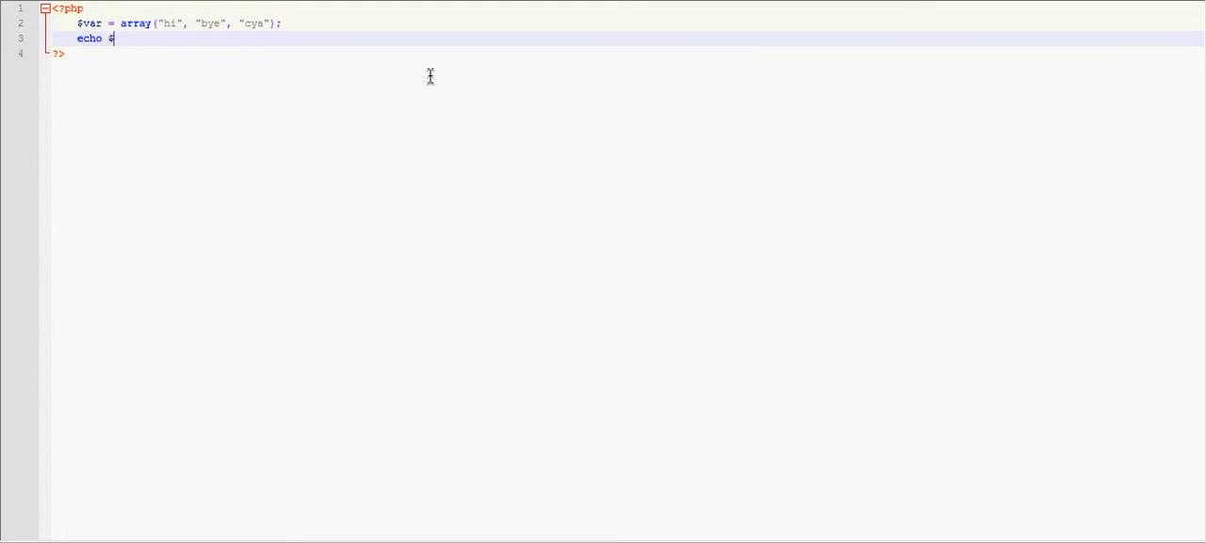
pyautogui.write('var[')
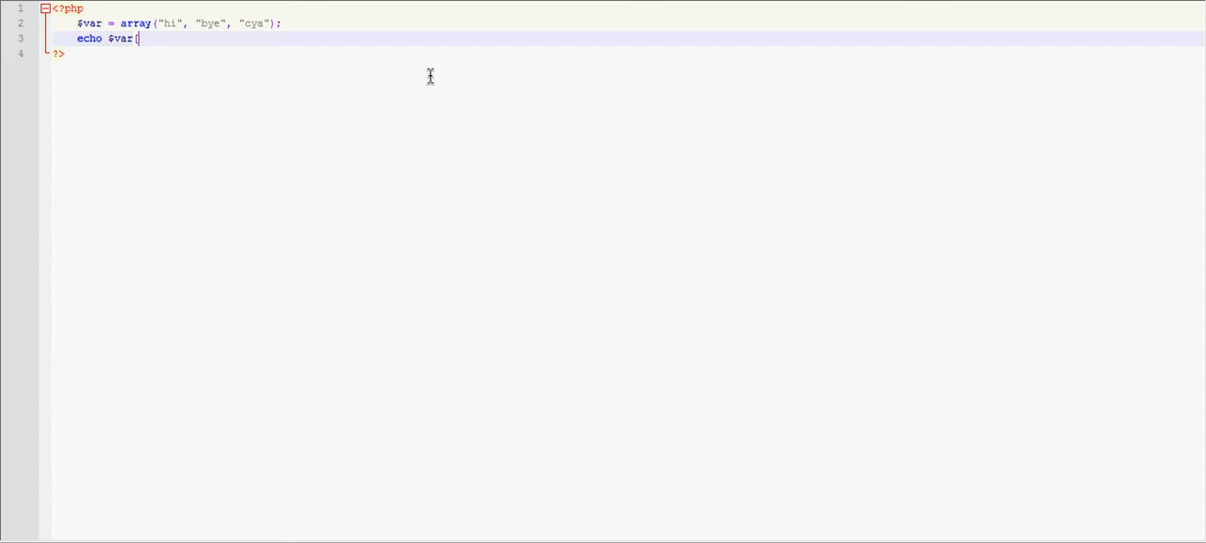
pyautogui.write('1];')
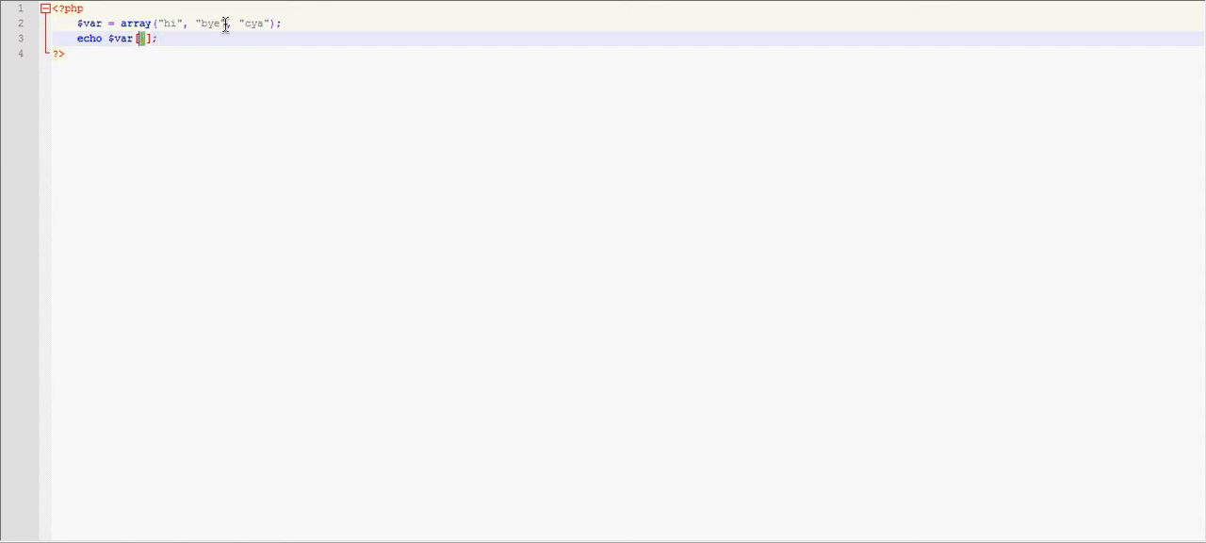
pyautogui.write('1')
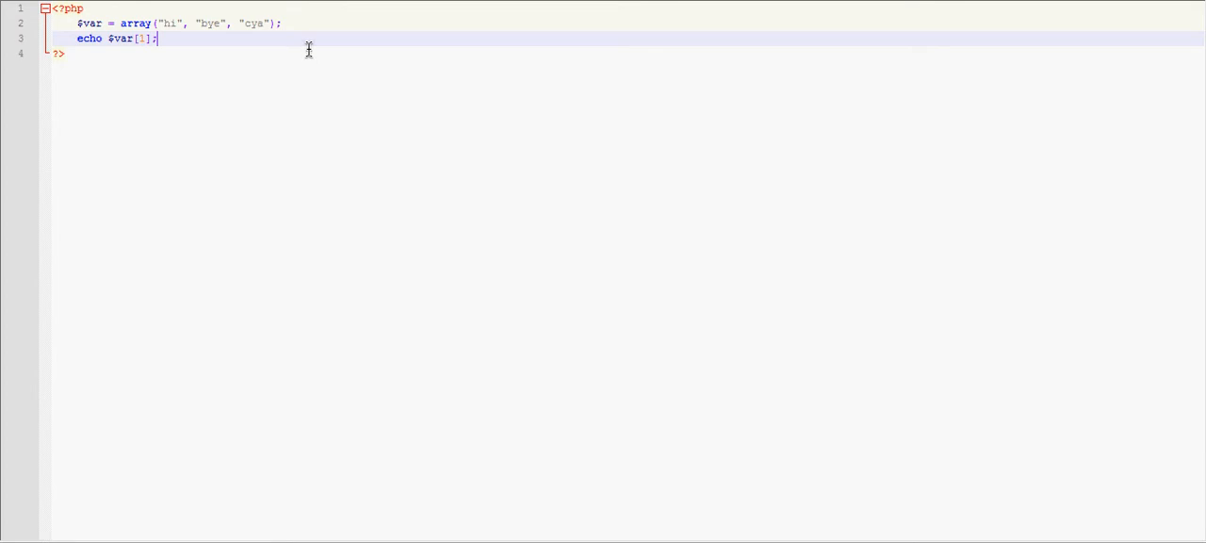
pyautogui.moveTo(162, 41)
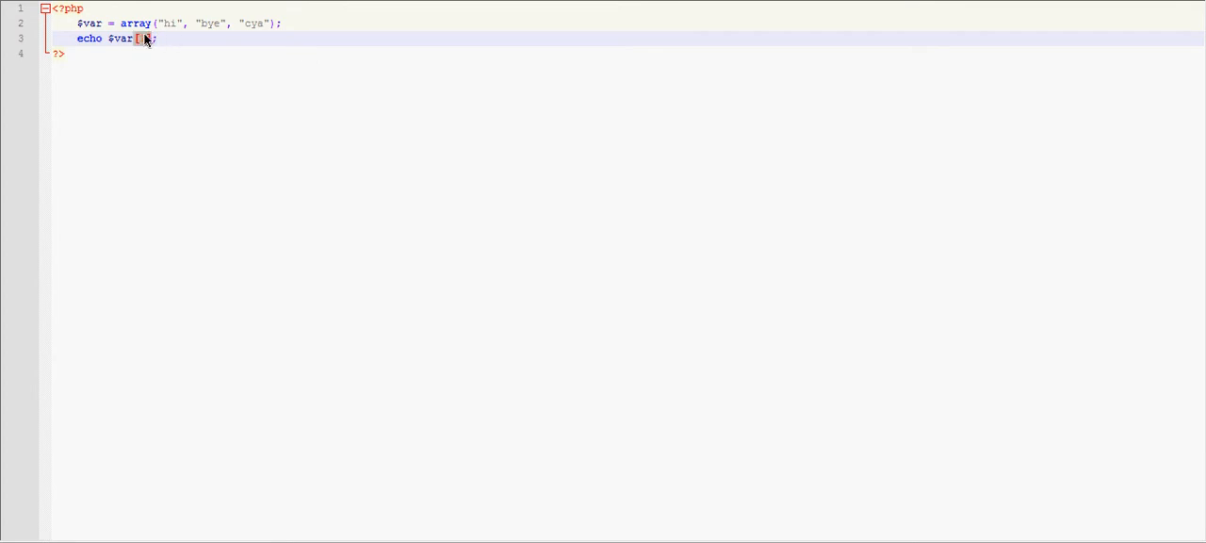
pyautogui.write('1')
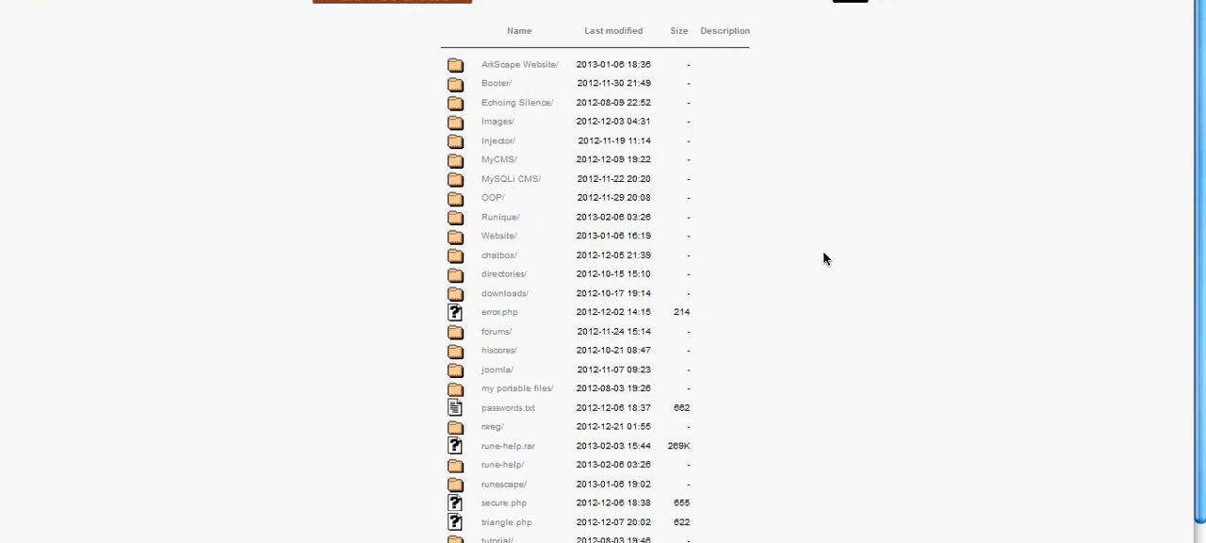
pyautogui.moveTo(491, 204)
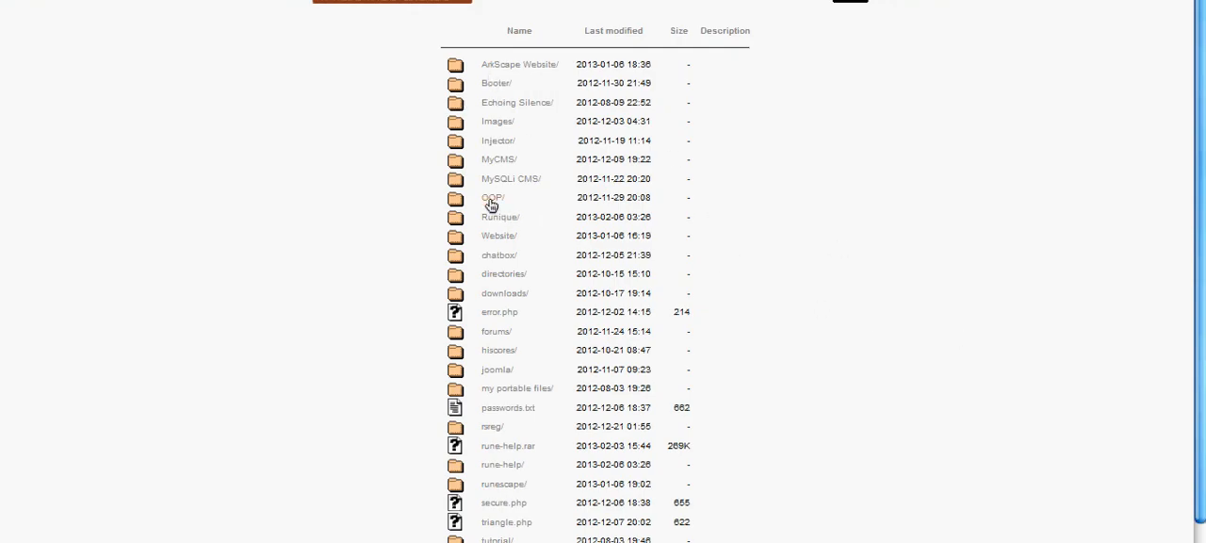
# Scroll down through the localhost directory listing in the browser.
pyautogui.scroll(-3)
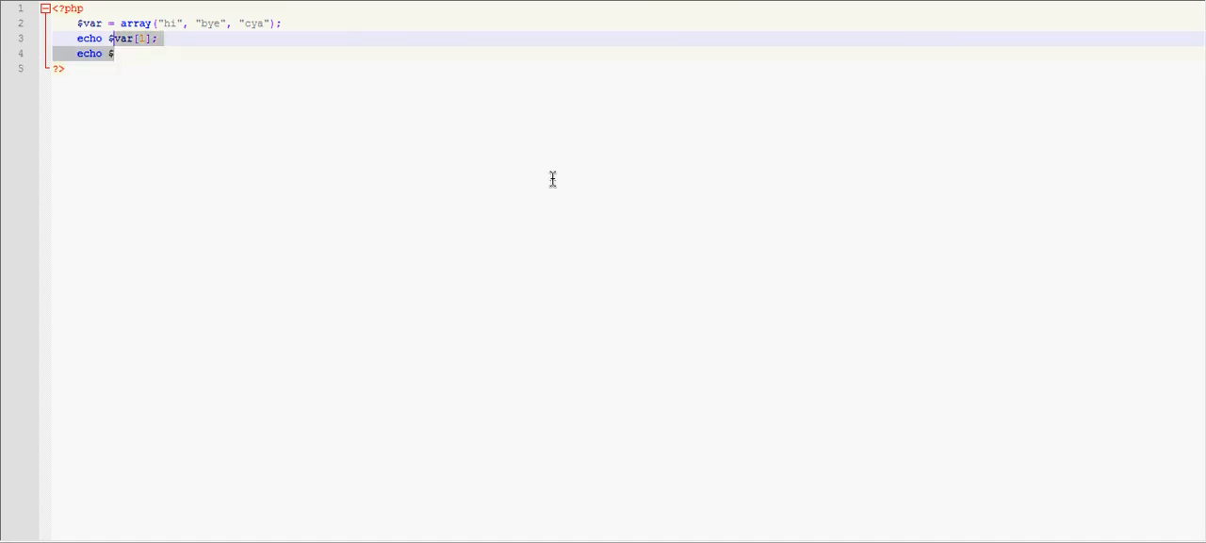
# Rewrite the array as $var = array("123" => "bye"); with a string key.
pyautogui.write('var')
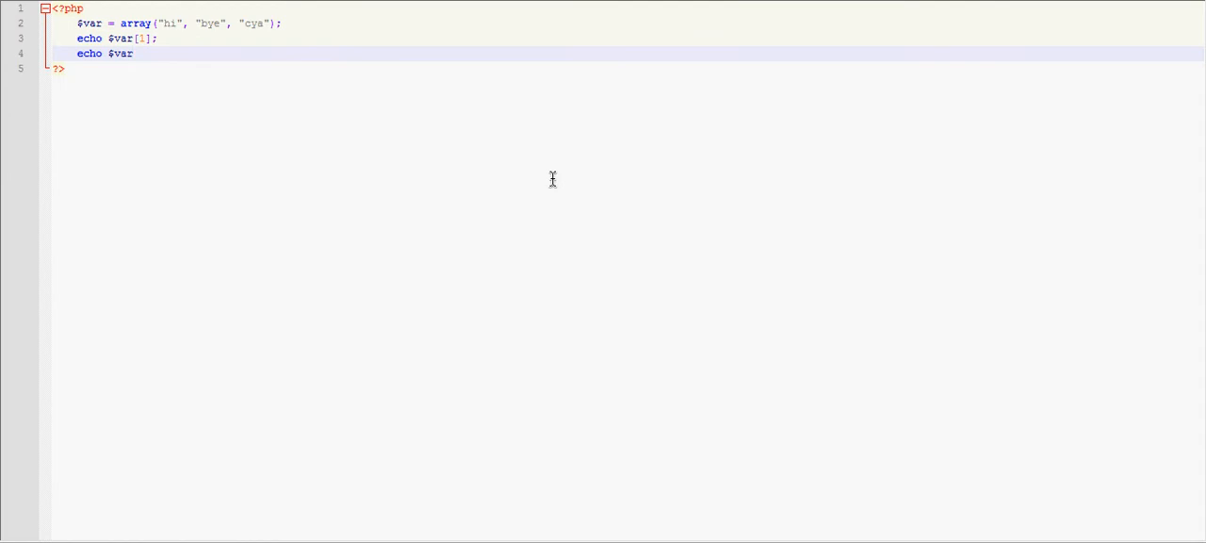
pyautogui.write('[2];')
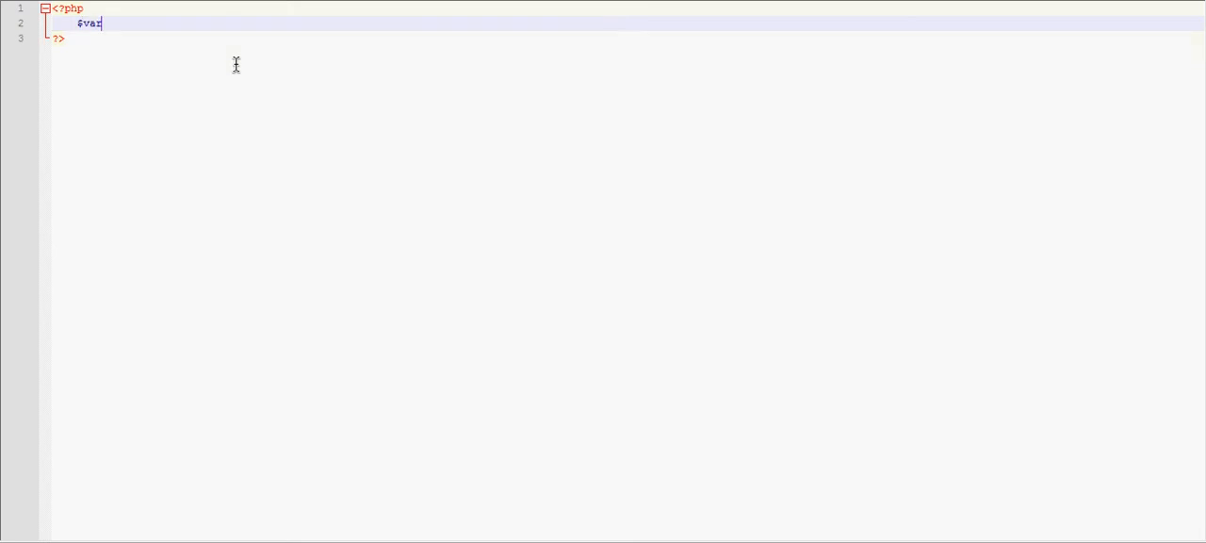
pyautogui.write('= array')
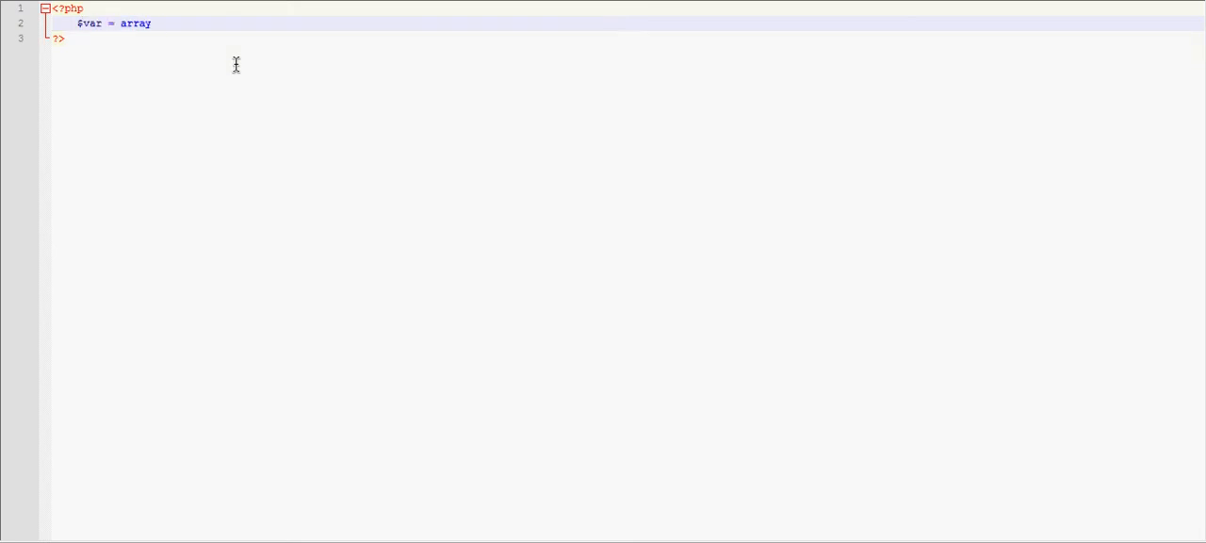
pyautogui.write('();')
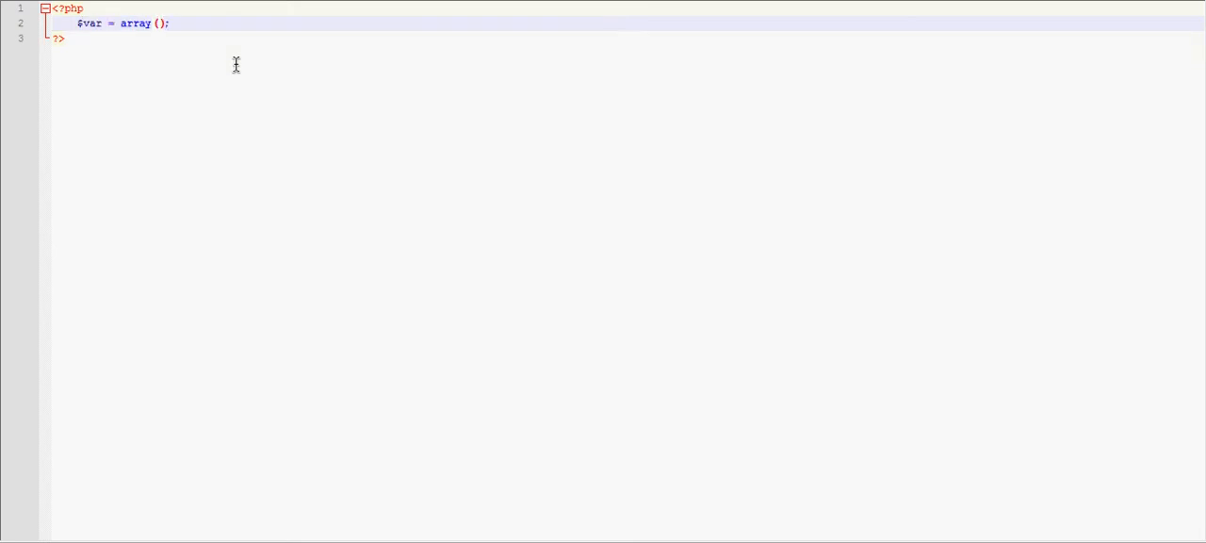
pyautogui.write('"h')
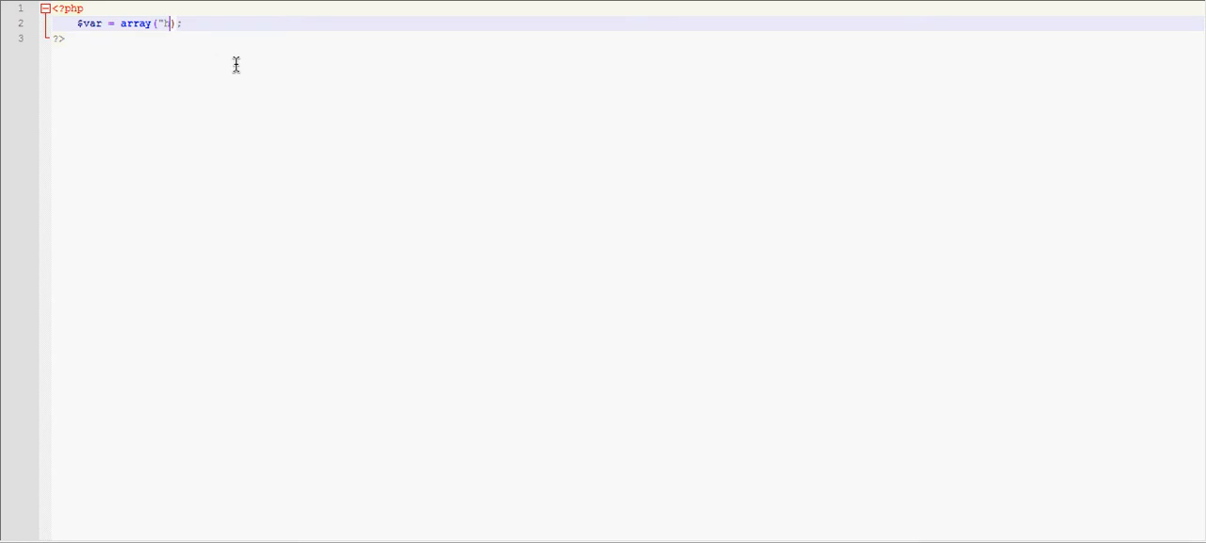
pyautogui.write('12')
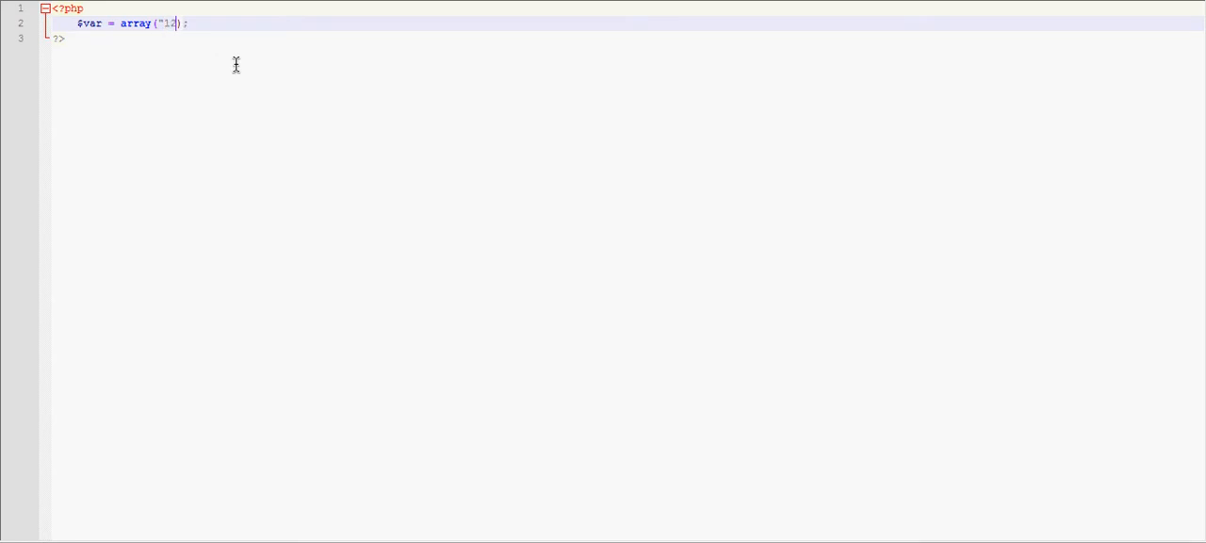
pyautogui.write('3" => "')
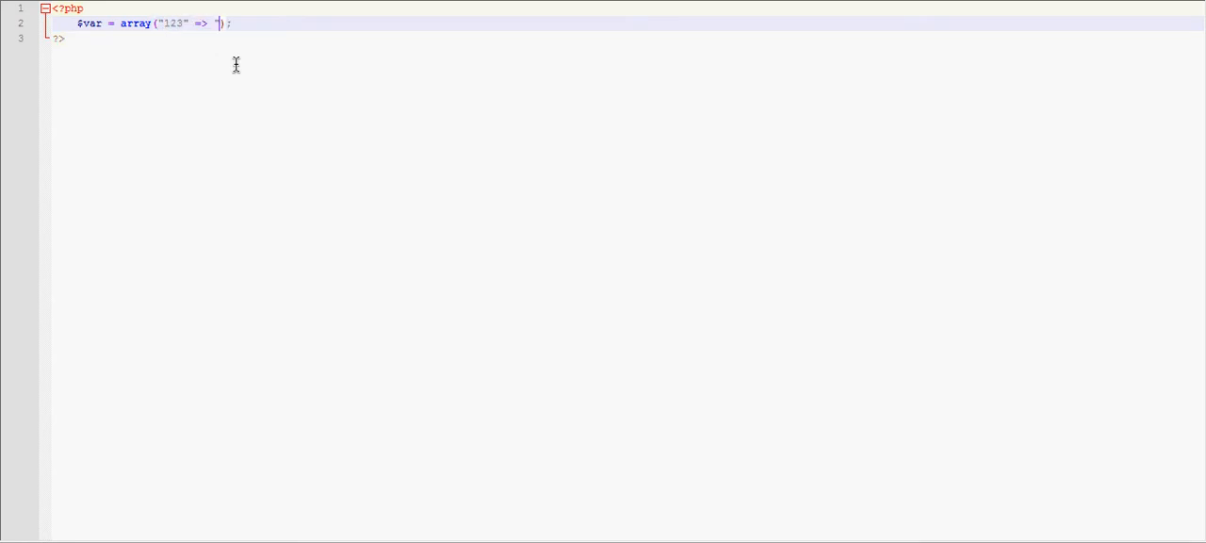
pyautogui.write('"bye",')
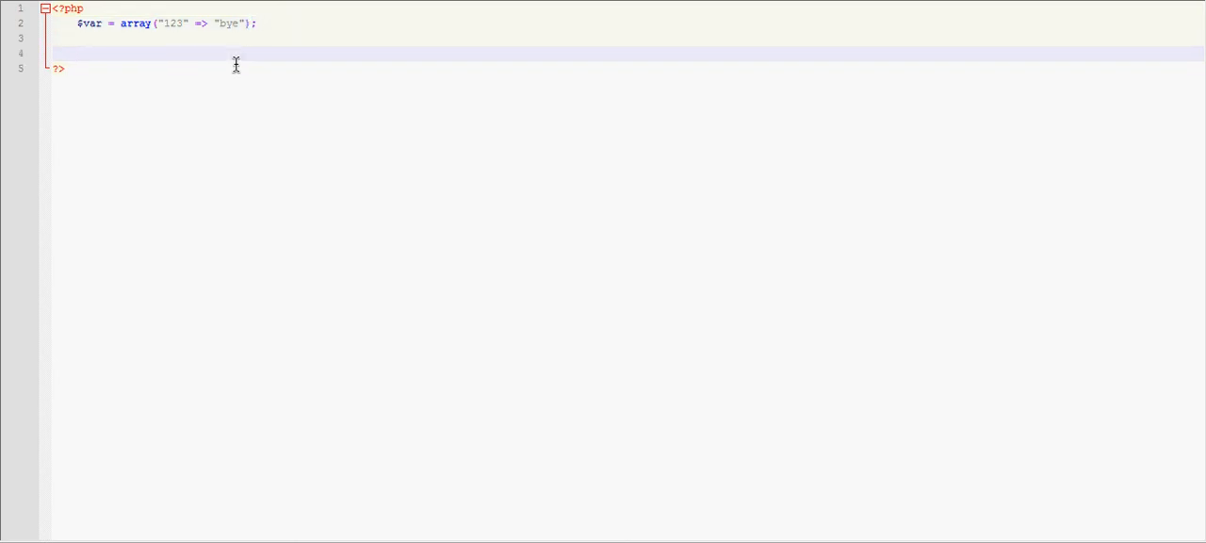
# Echo the element by its key with echo $var["123"];.
pyautogui.write('echo $var["123";')
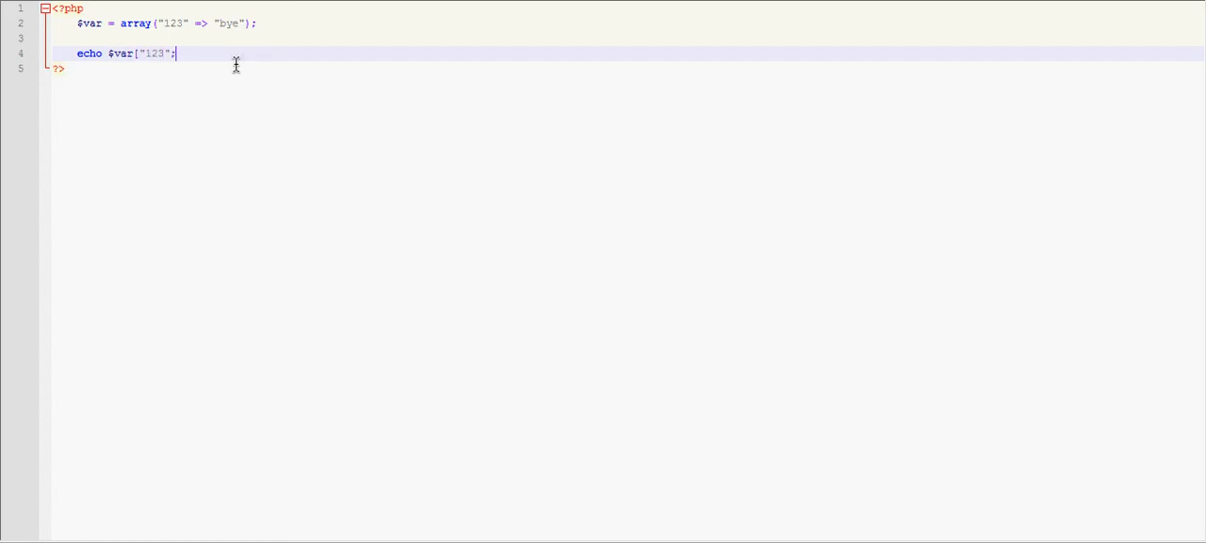
pyautogui.write(']')
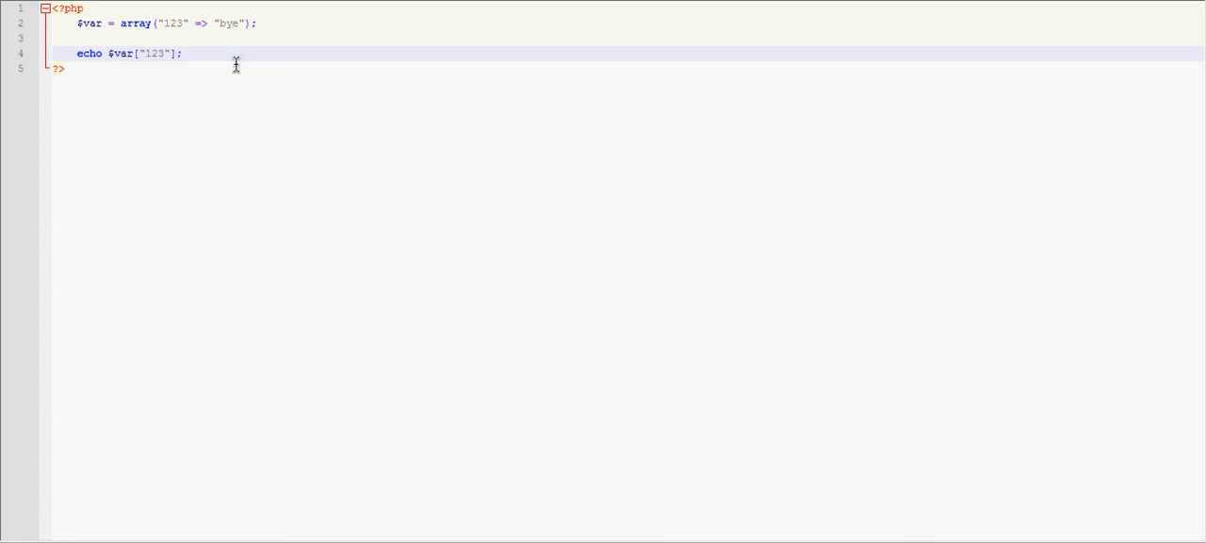
pyautogui.moveTo(193, 33)
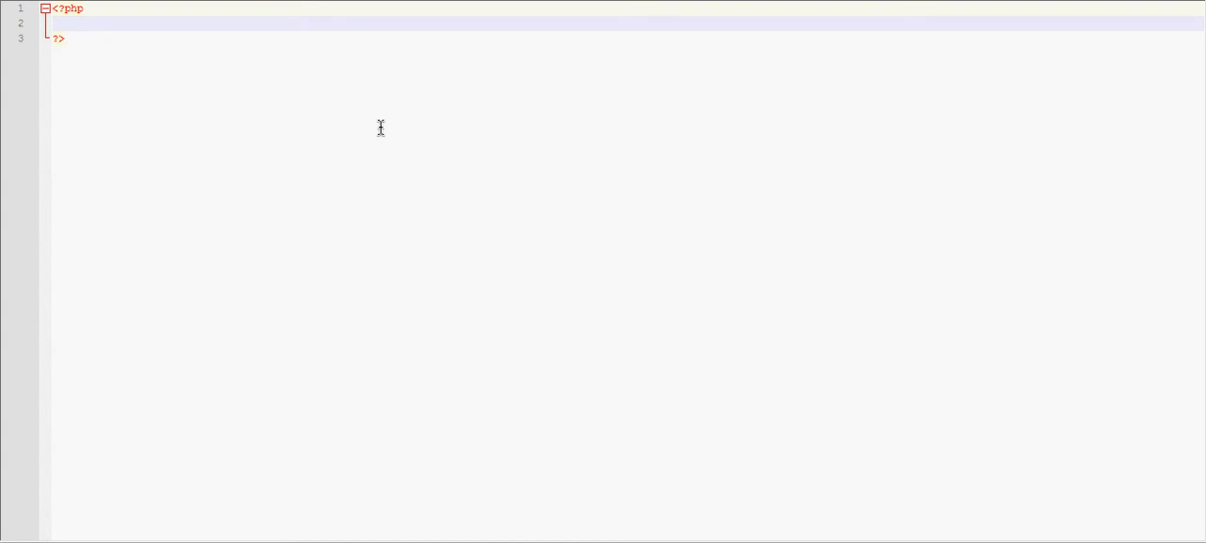
# Lay out an if(condition) { } else { } block and start a $var declaration.
pyautogui.write('if()')
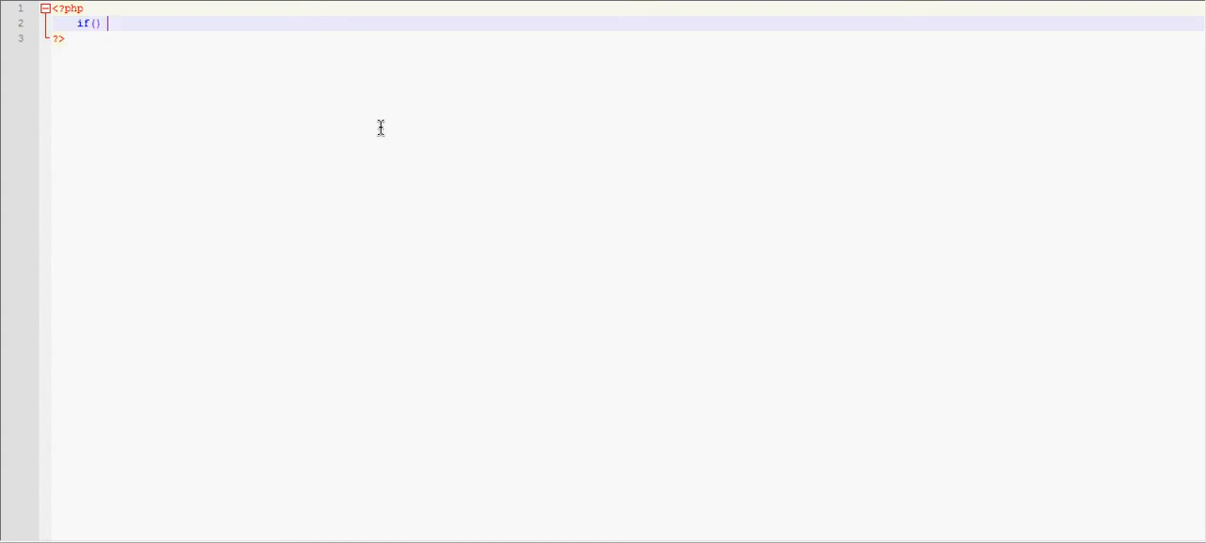
pyautogui.write('{')
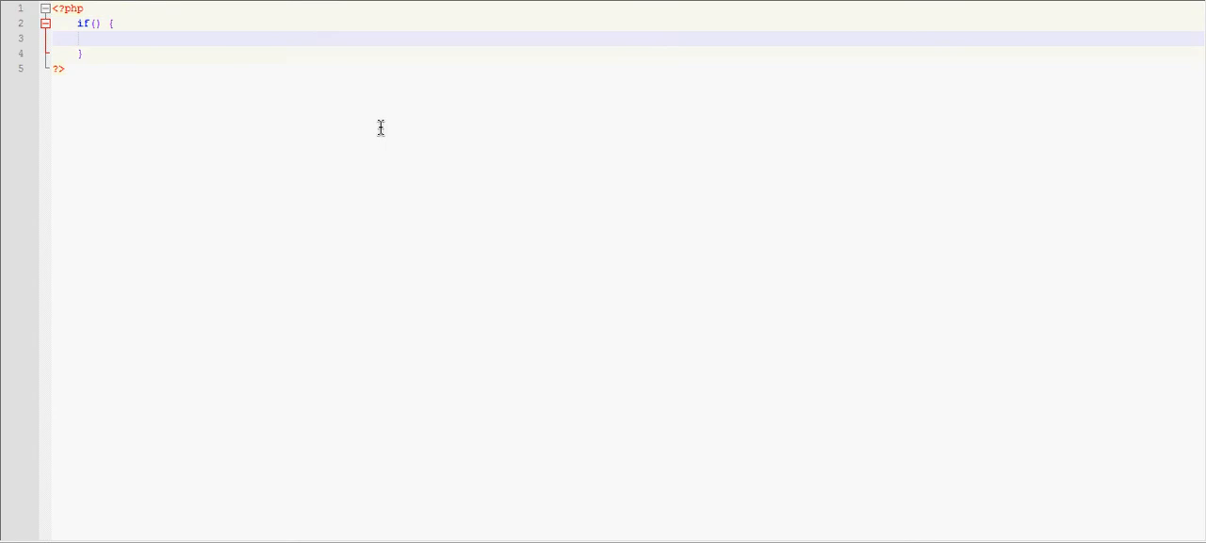
pyautogui.write('condition')
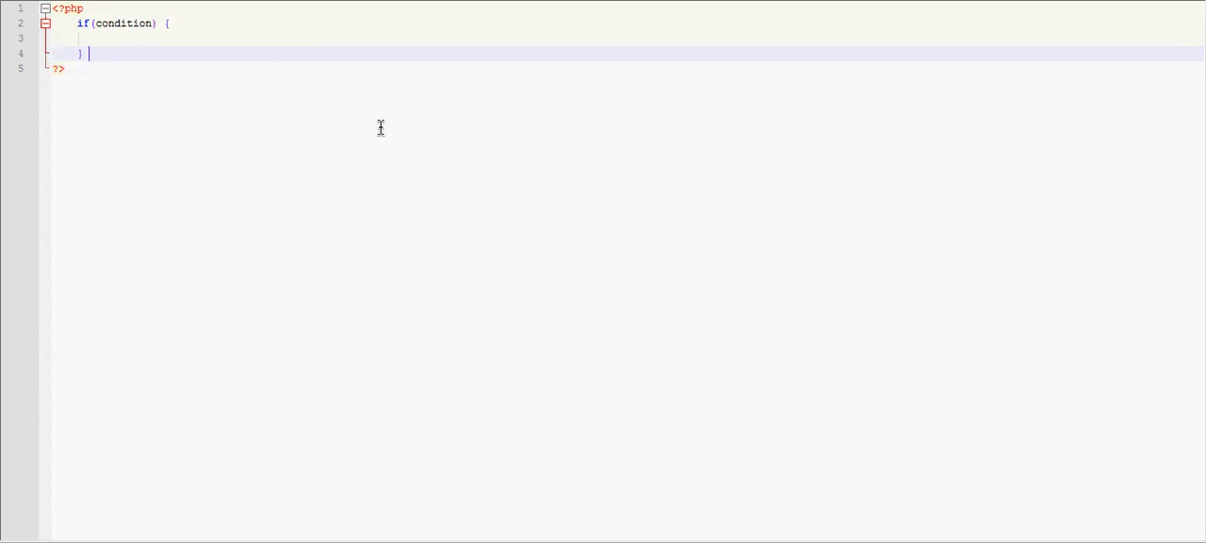
pyautogui.write('else {')
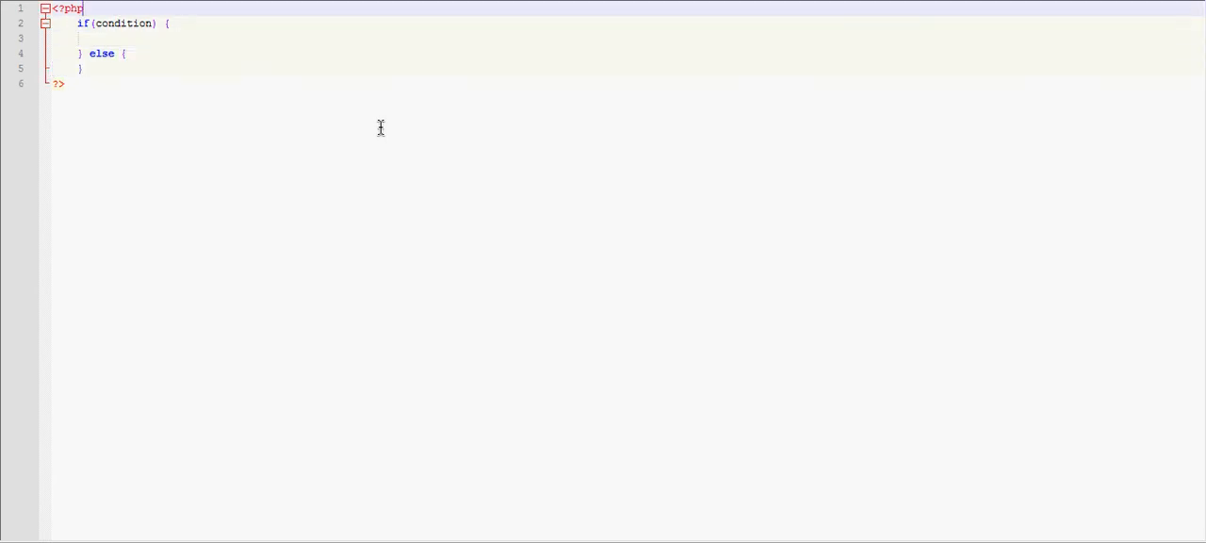
pyautogui.write('$var = 1;')
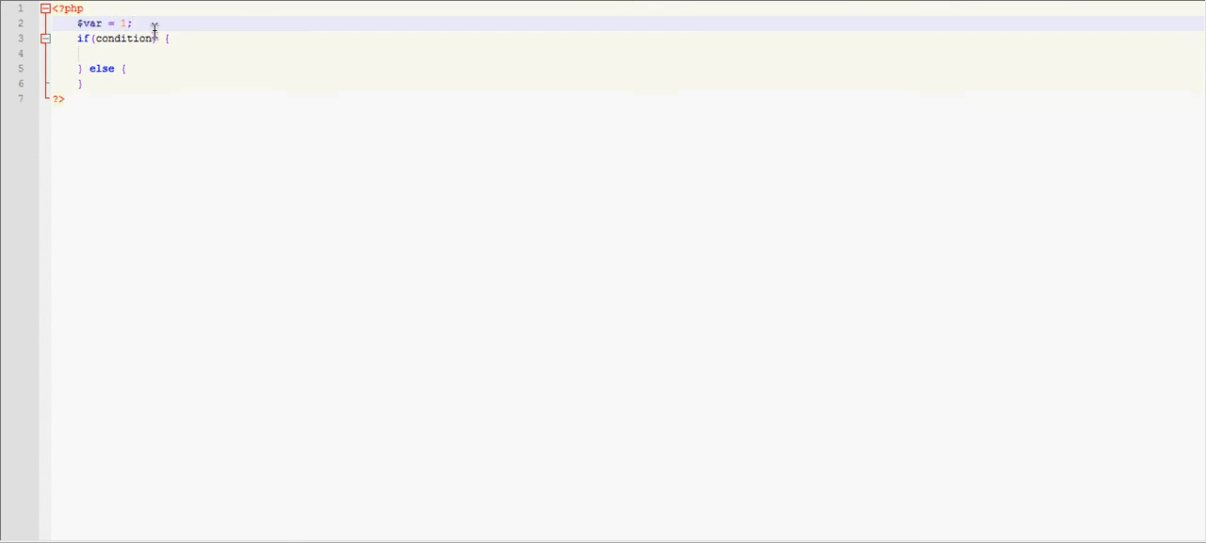
# Make the condition $var == 1, echo "correct" and "not correct" in the branches, then set $var to 2.
pyautogui.doubleClick(119, 40)
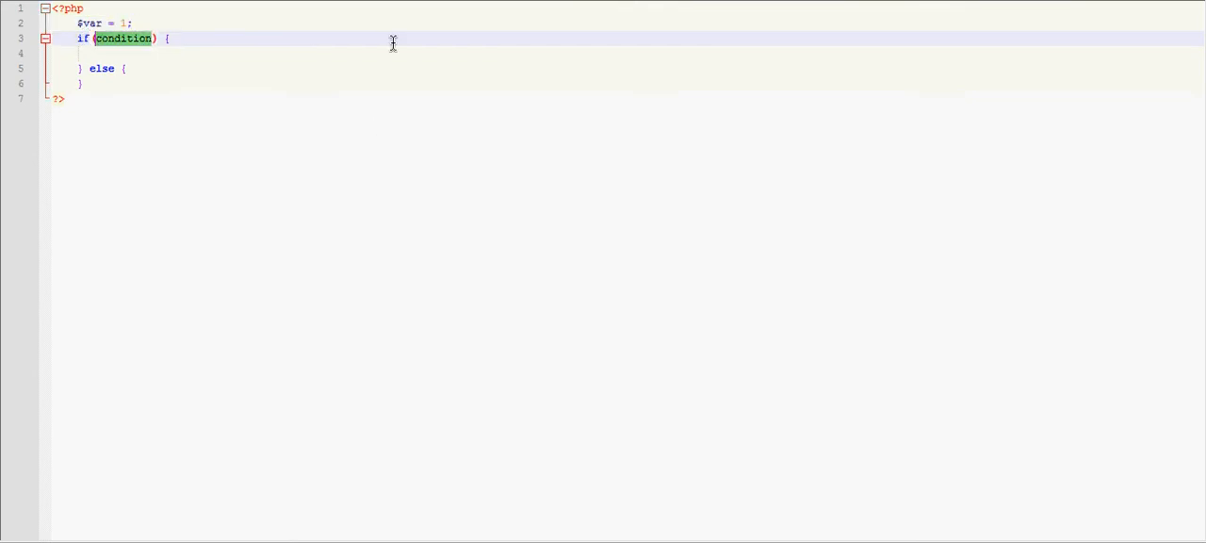
pyautogui.write('$var == 1) {')
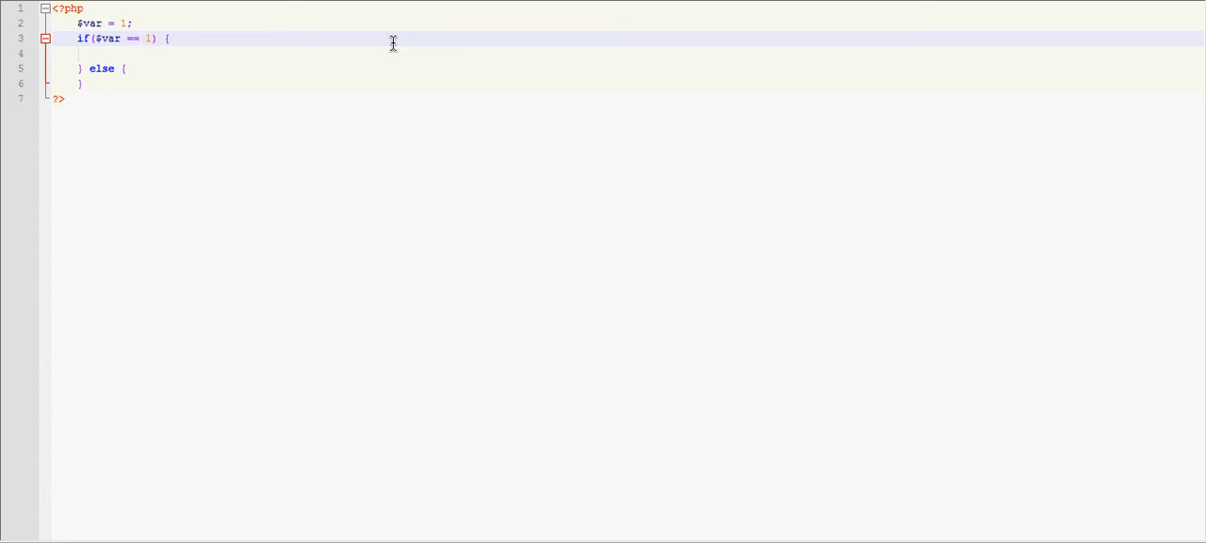
pyautogui.press('BackSpace')
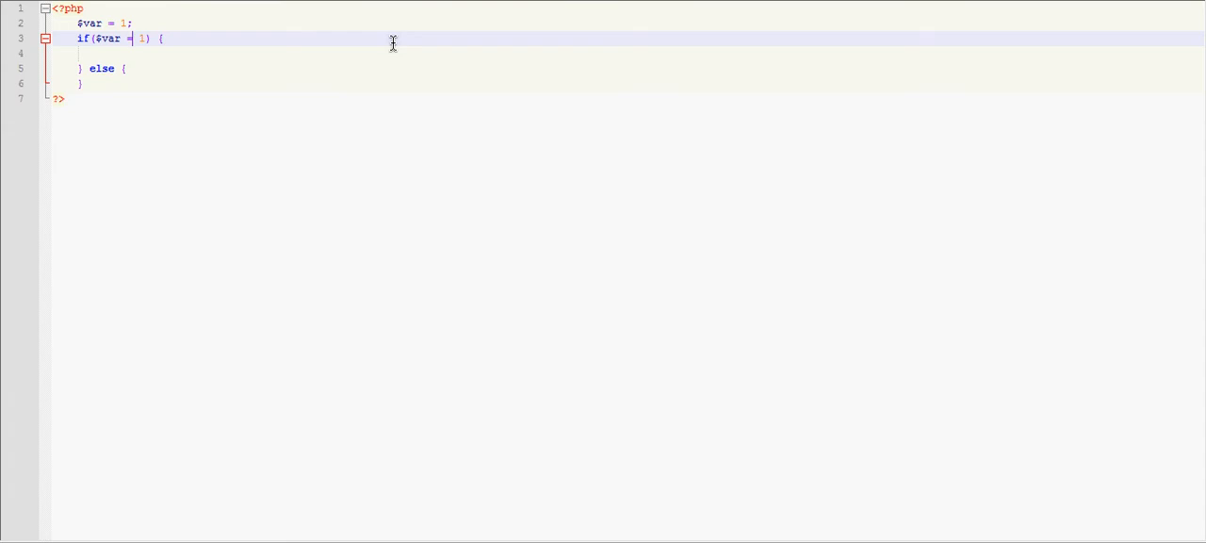
pyautogui.write('=')
pyautogui.click(628, 53)
pyautogui.write('ech')
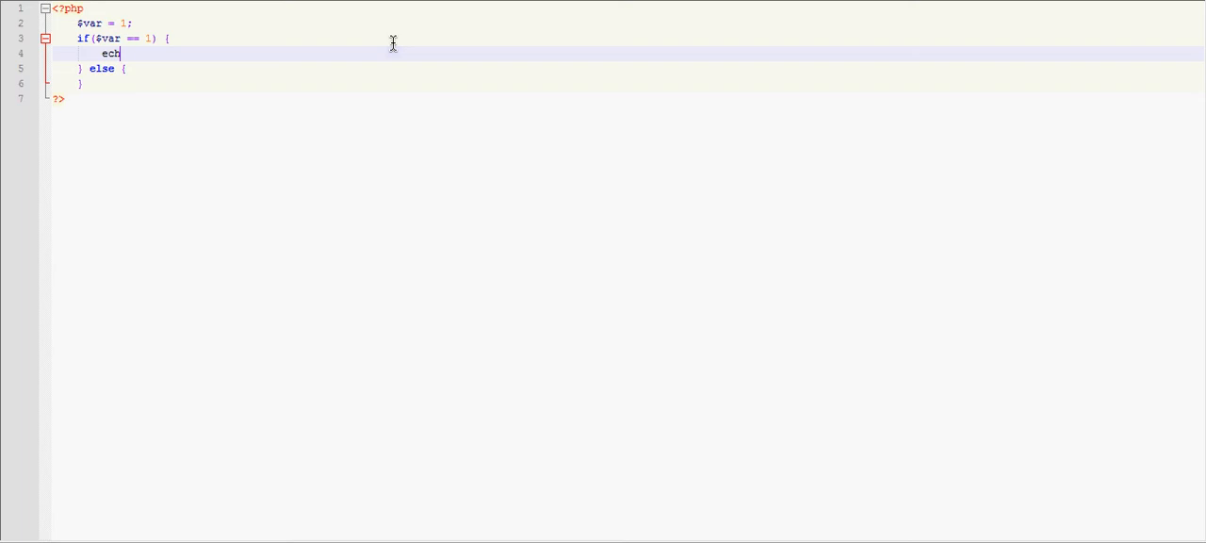
pyautogui.write('o "correct";')
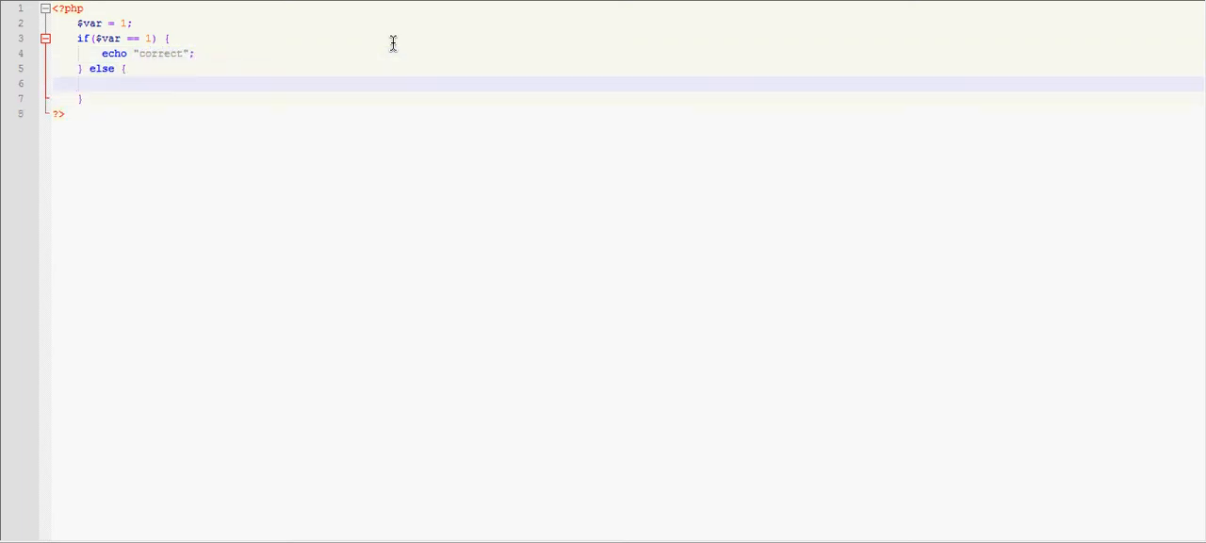
pyautogui.write('echo "";')
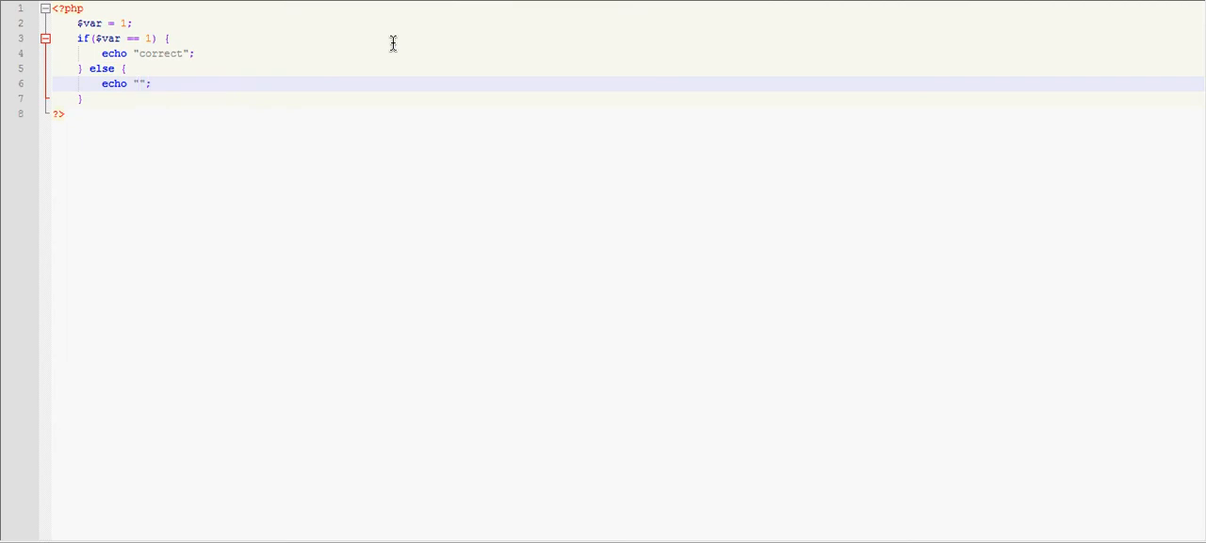
pyautogui.write('not correct')
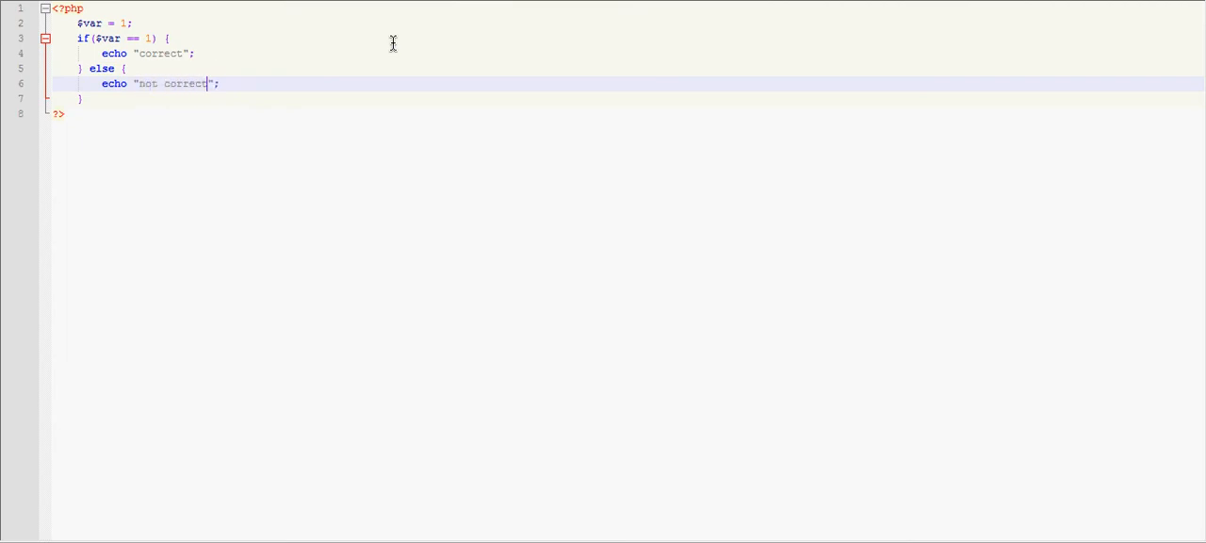
pyautogui.moveTo(137, 22)
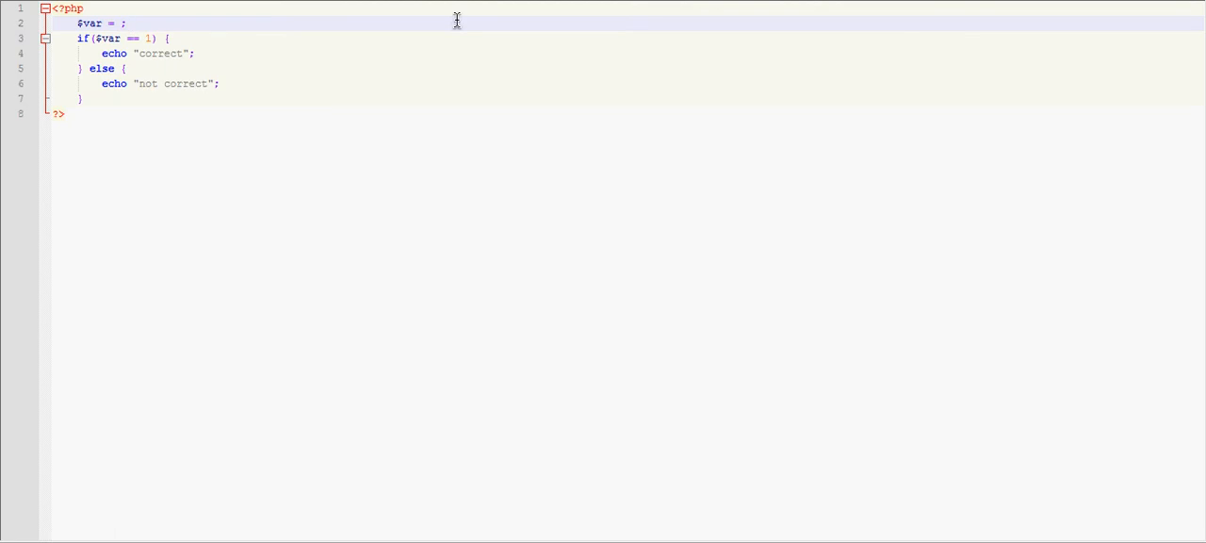
pyautogui.write('2')
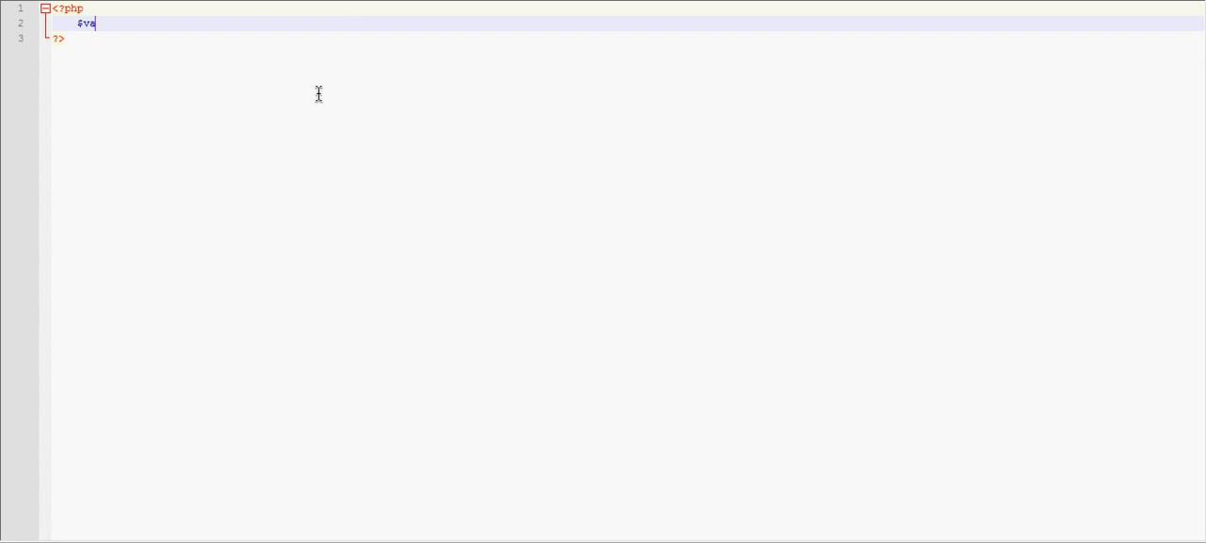
# Declare $var = 2, $var2 = 3 and $var4 = 4 in the new script.
pyautogui.write('r = 2;')
pyautogui.write('if($')
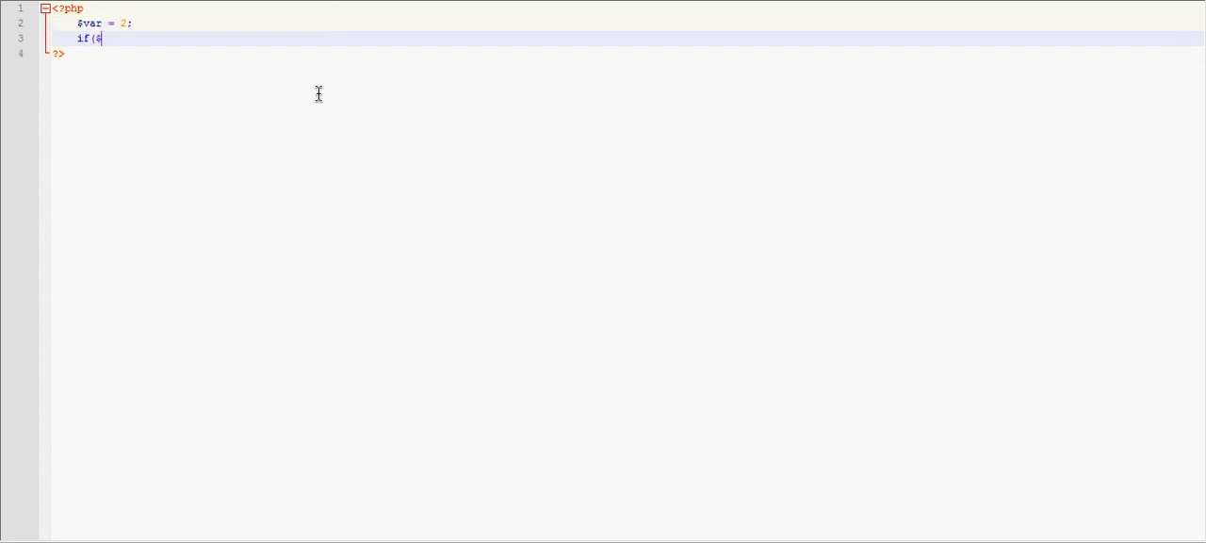
pyautogui.write('var == 2')
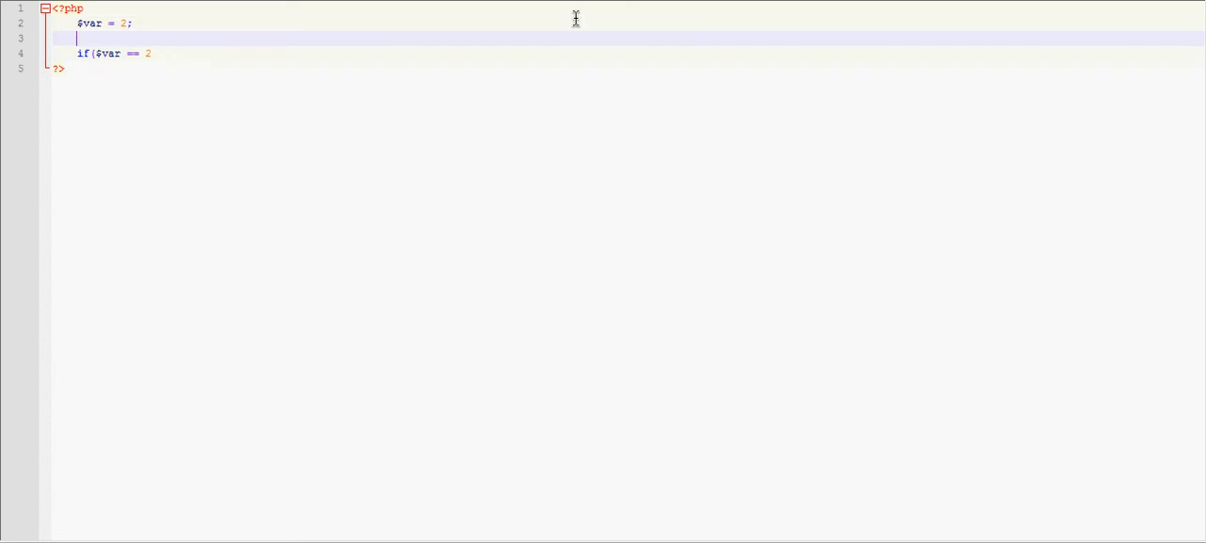
pyautogui.write('$v')
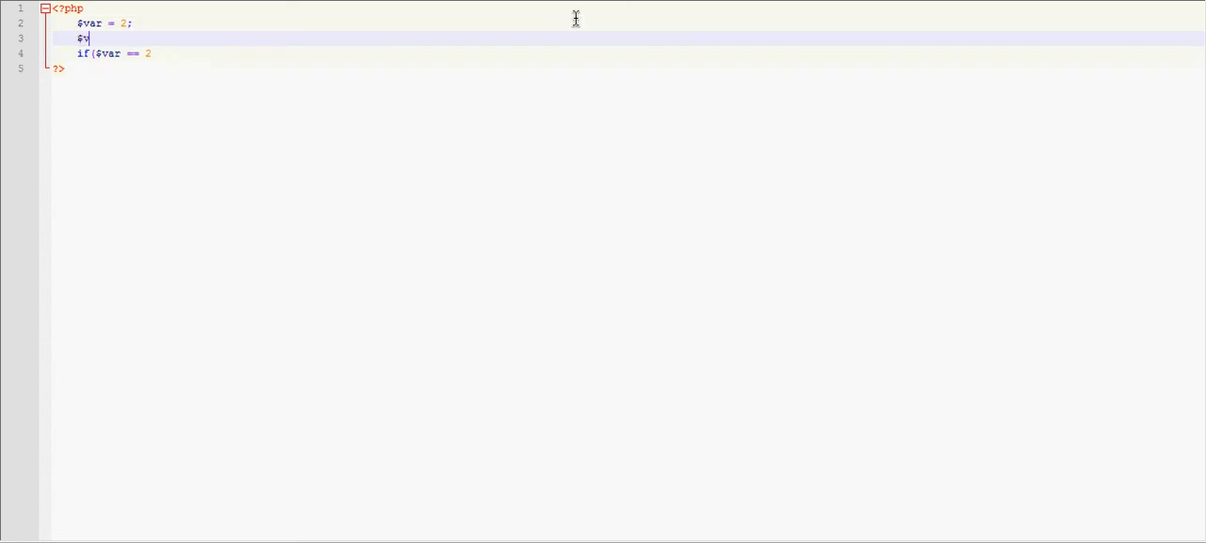
pyautogui.write('ar2 ==')
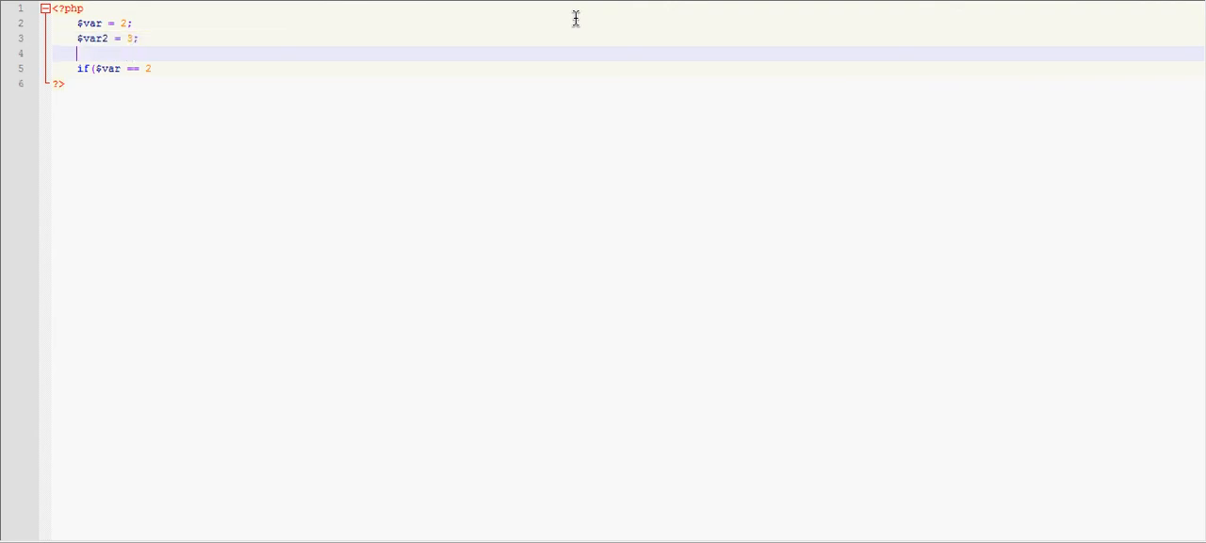
pyautogui.write('$var4 = 4;')
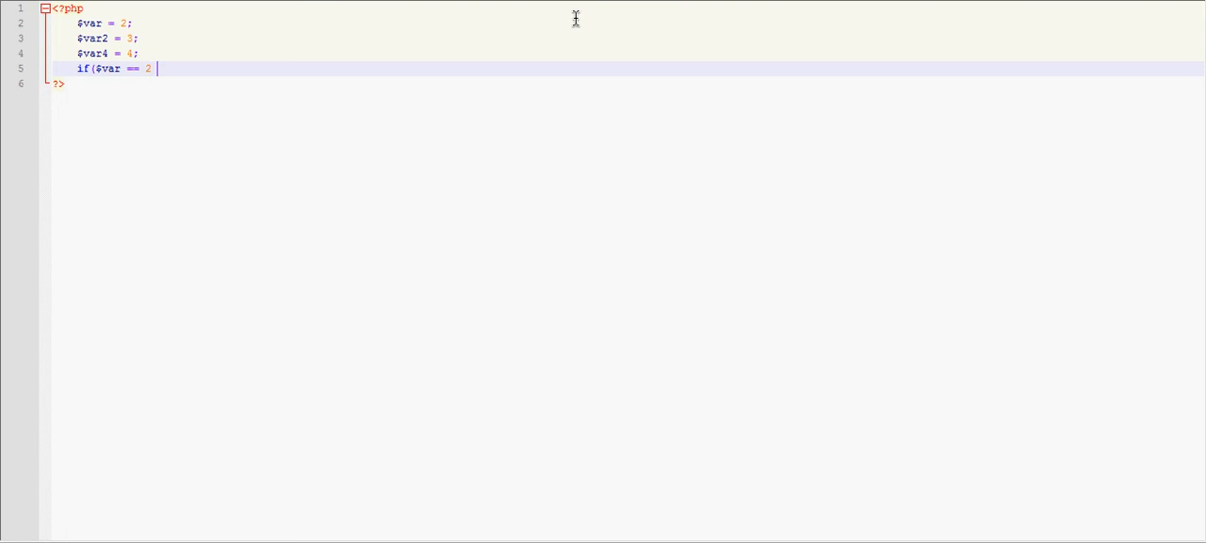
# Write the condition if($var == 2 && $var2 == 3) {.
pyautogui.write('&&')
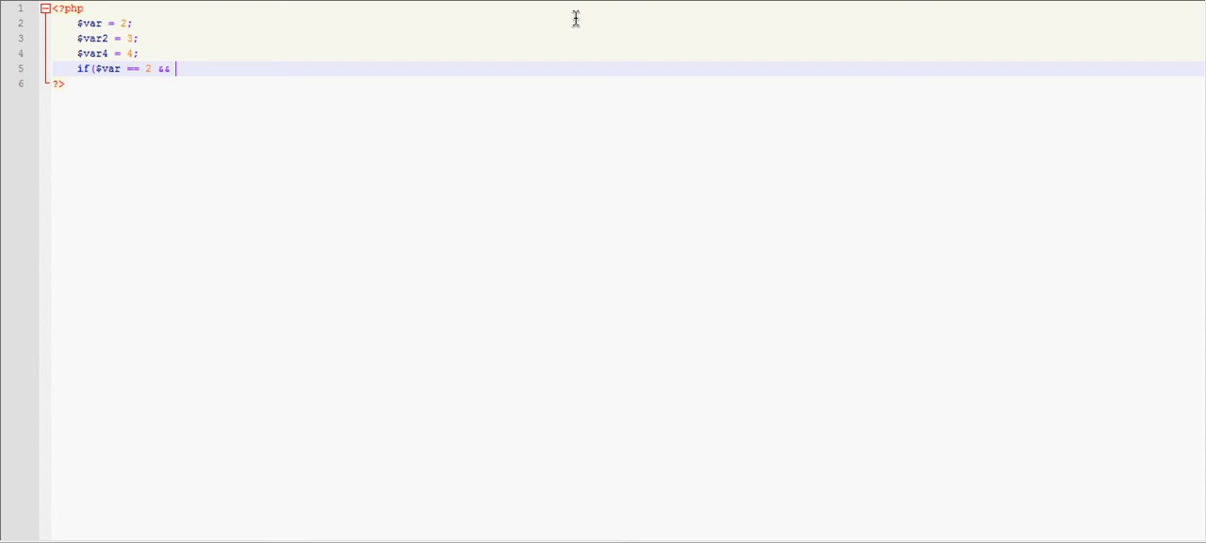
pyautogui.write('and')
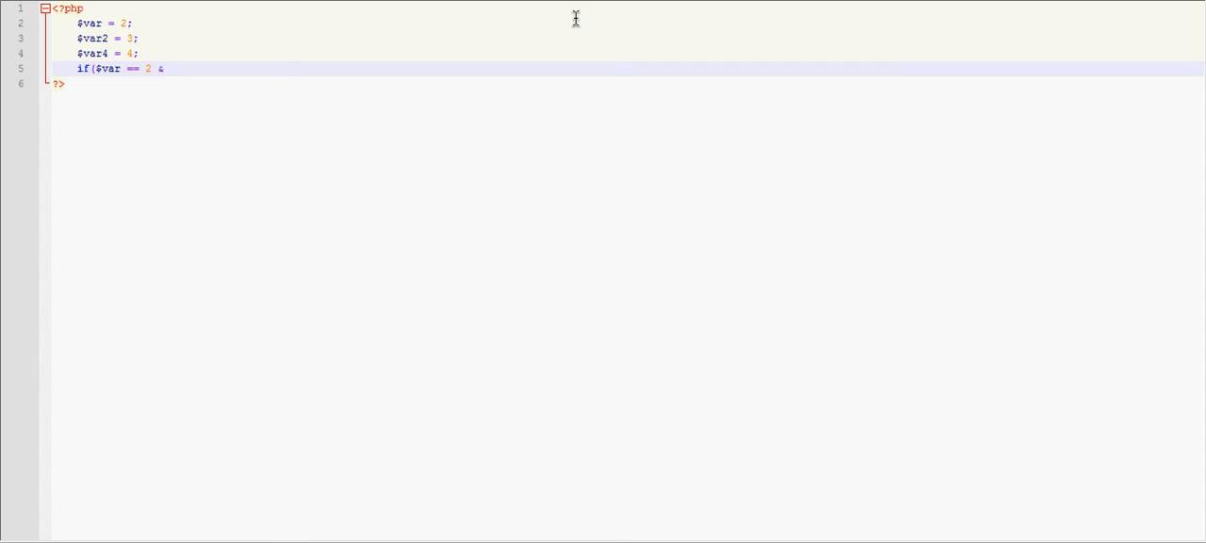
pyautogui.write('& $va')
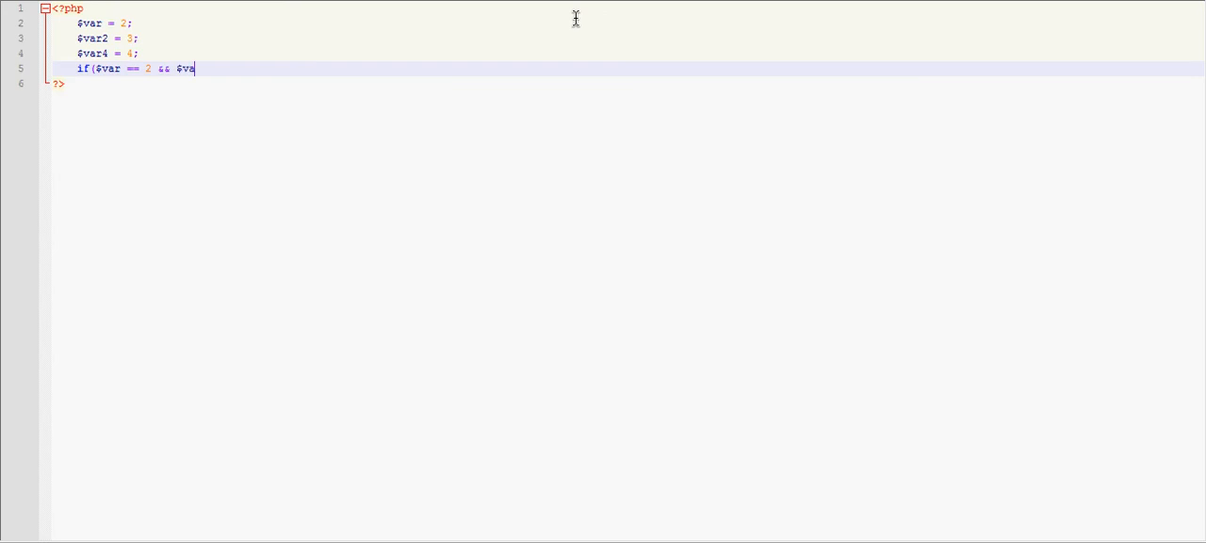
pyautogui.write('r2 -')
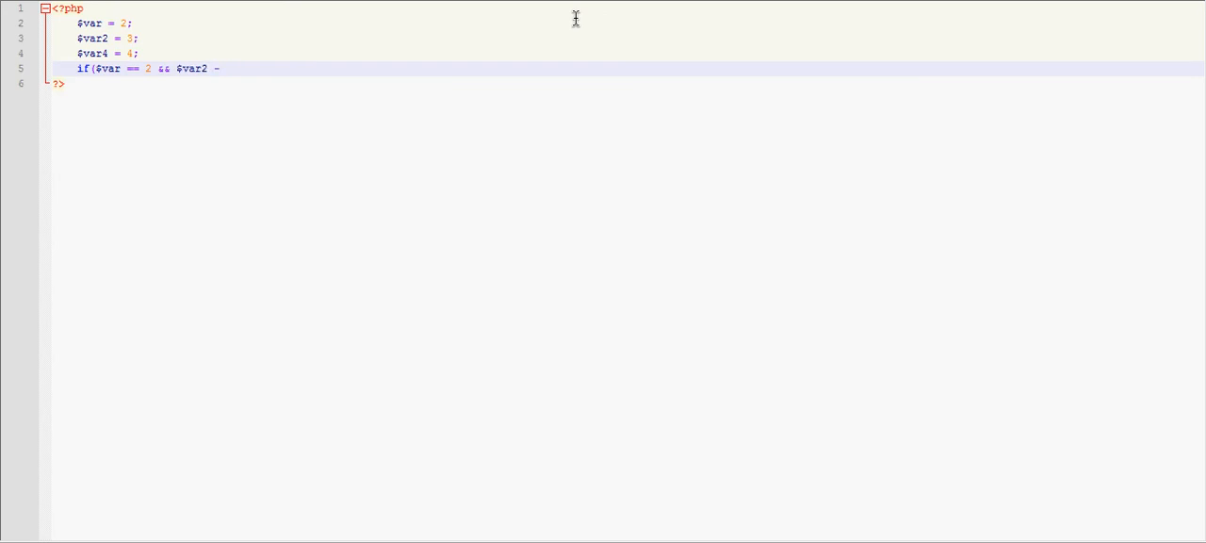
pyautogui.write('= 3)')
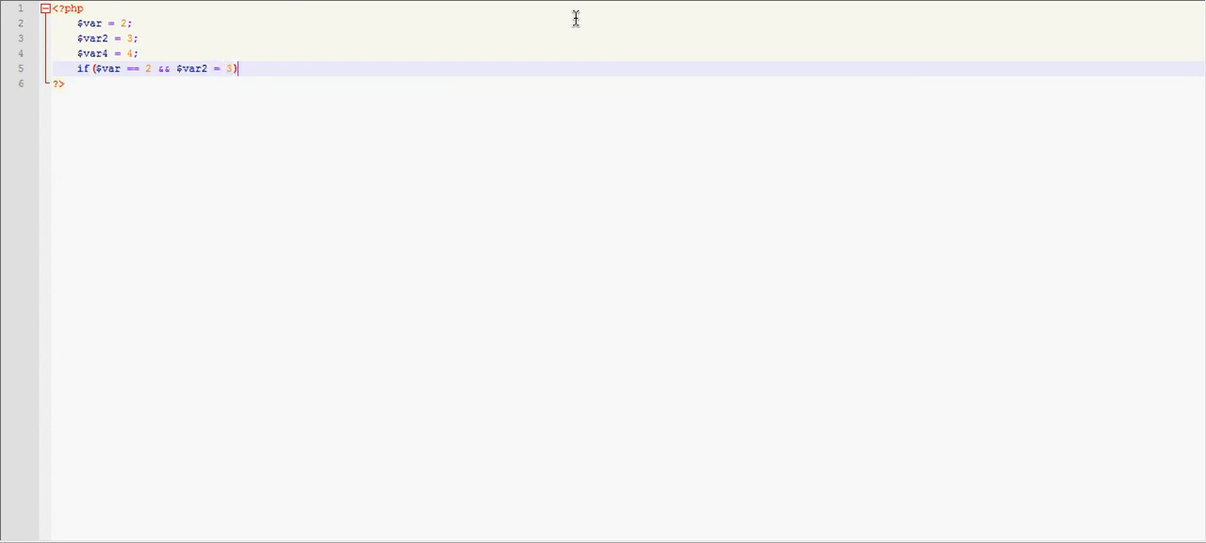
pyautogui.write('{')
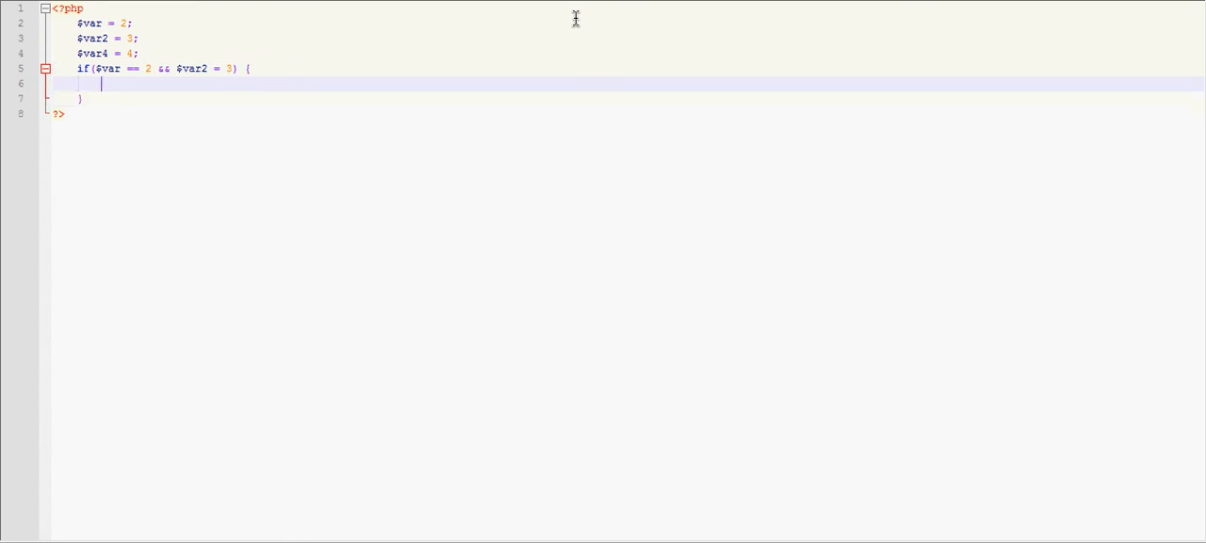
# Echo "correct" in the if branch and "not correct" in the else branch.
pyautogui.write('echo "correct";')
pyautogui.click(628, 98)
pyautogui.write(' el')
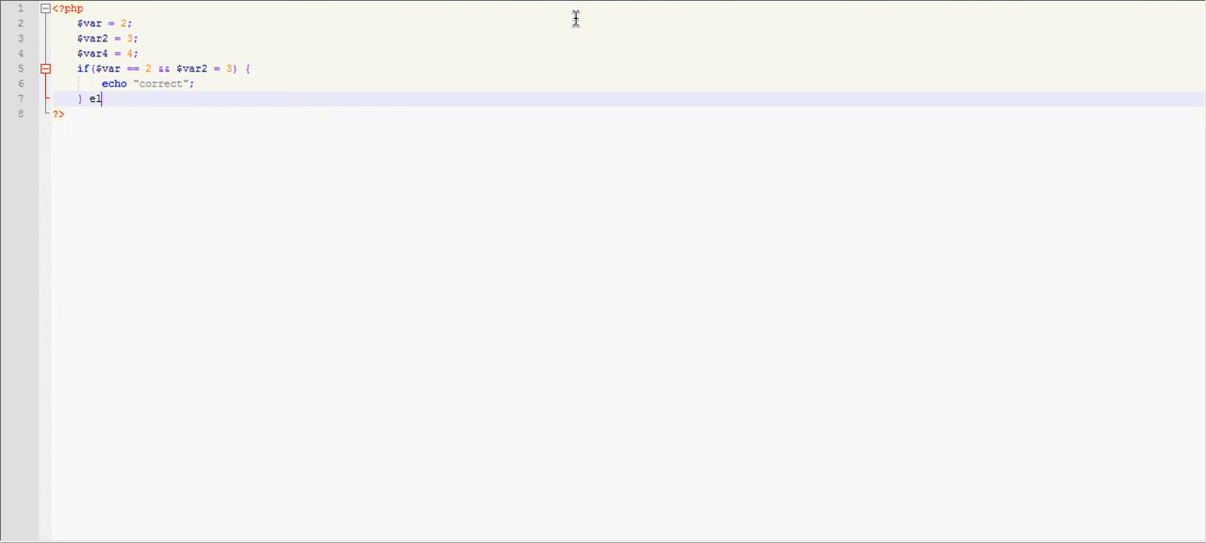
pyautogui.write('se {')
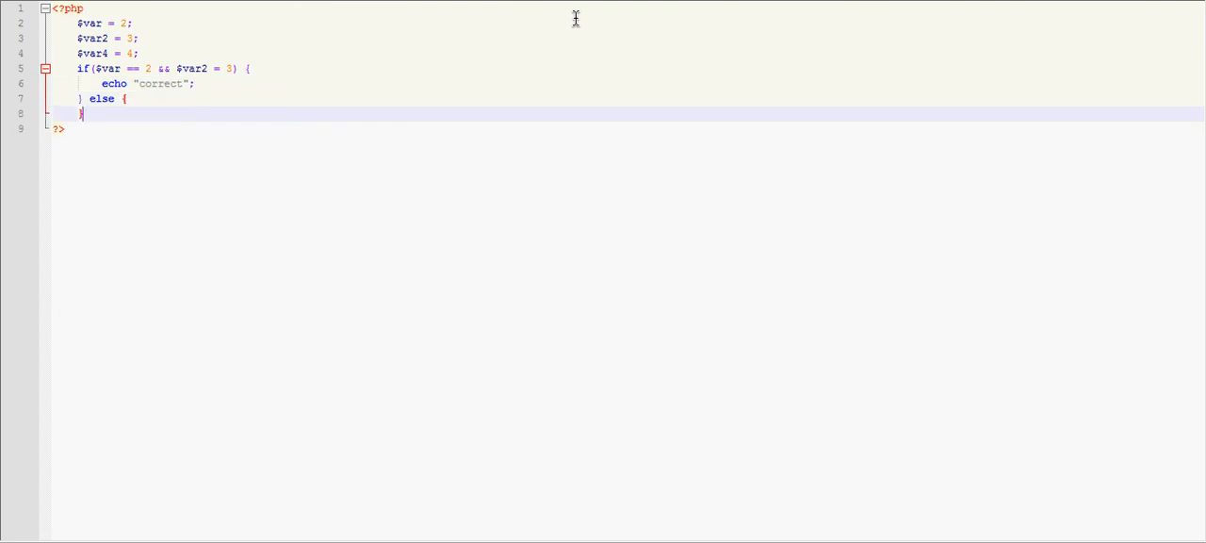
pyautogui.write('echo "not correc')
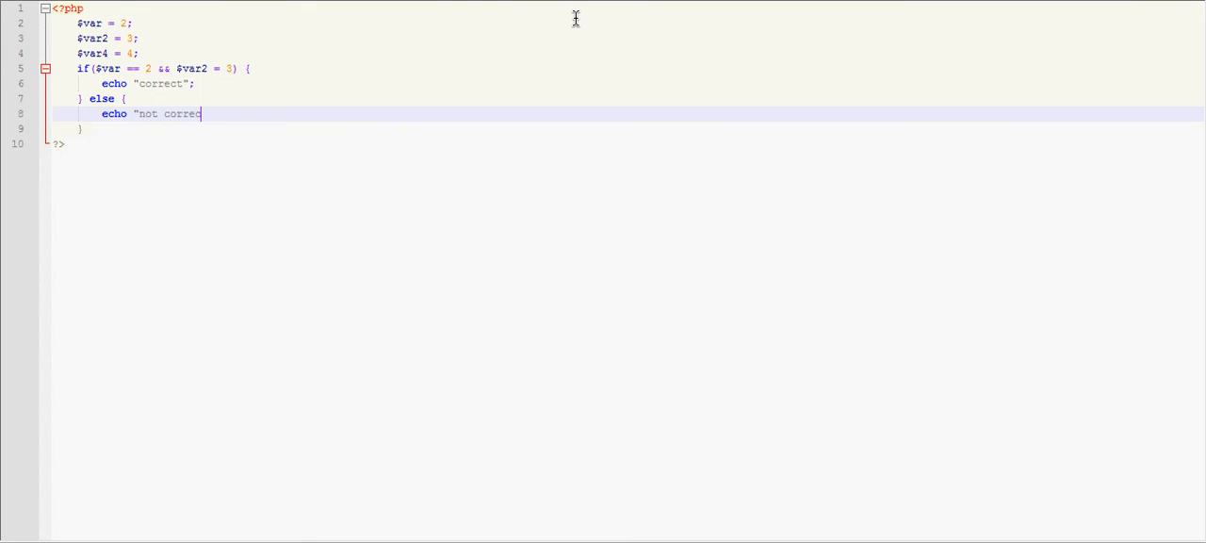
pyautogui.write('t";')
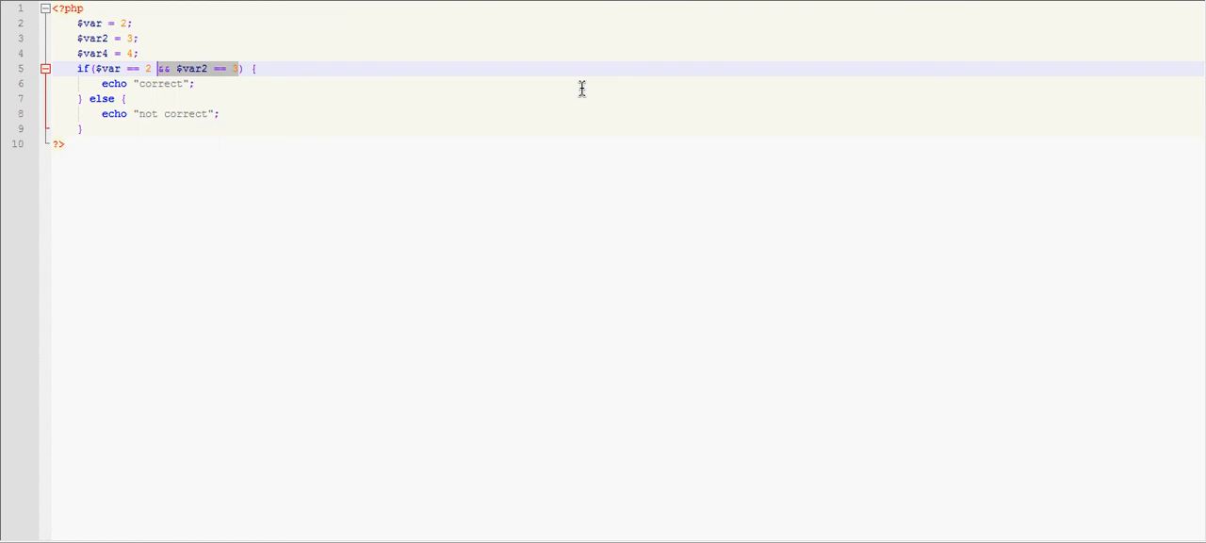
# Change the condition to $var == 0 || $var4 == 4.
pyautogui.write('||')
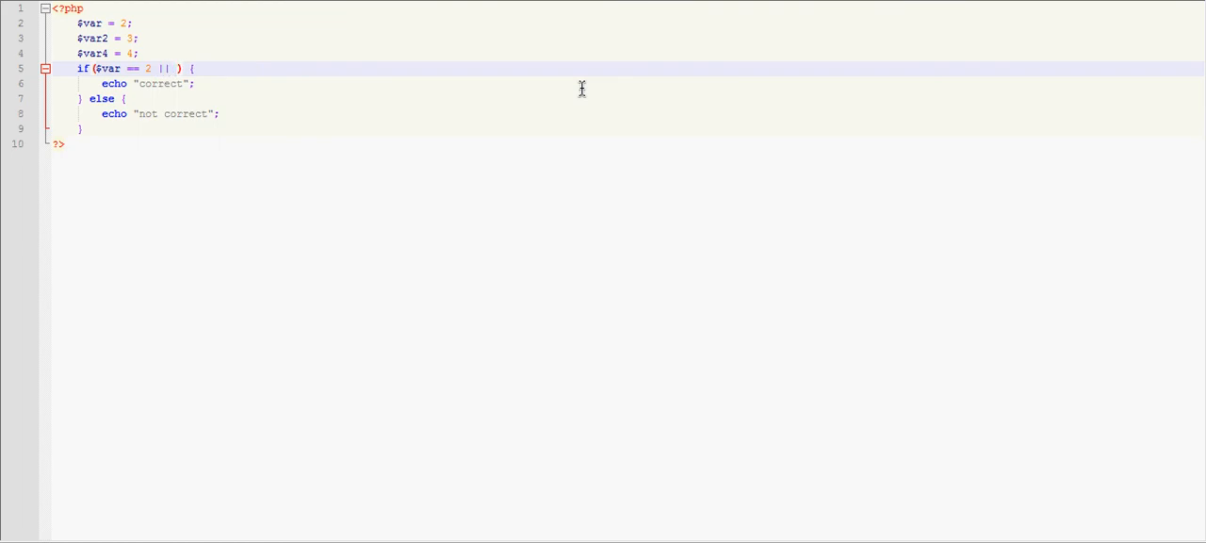
pyautogui.write('$var4')
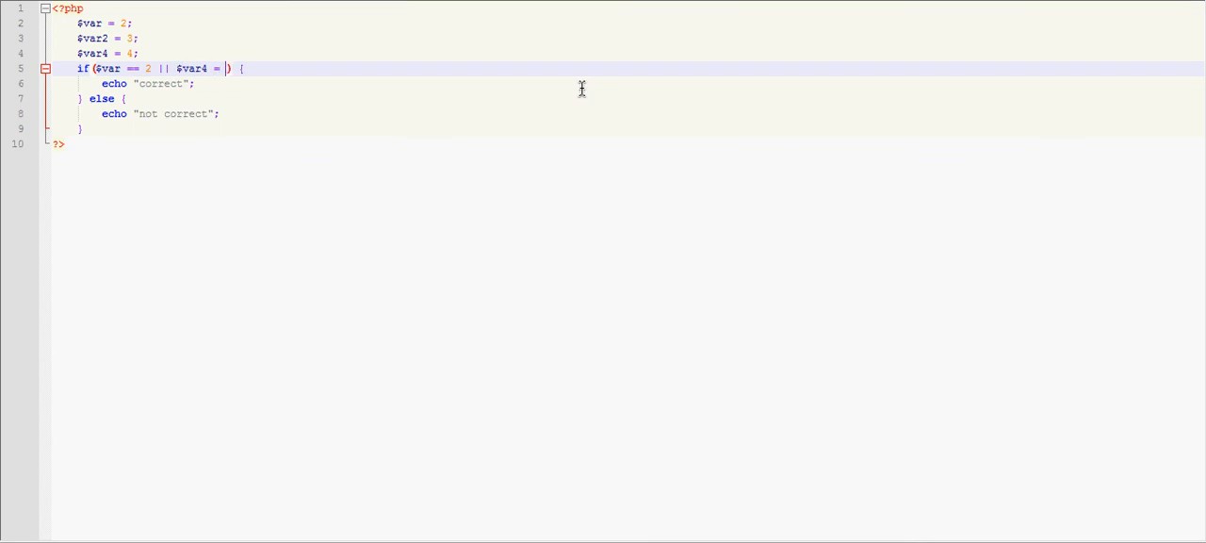
pyautogui.write('=')
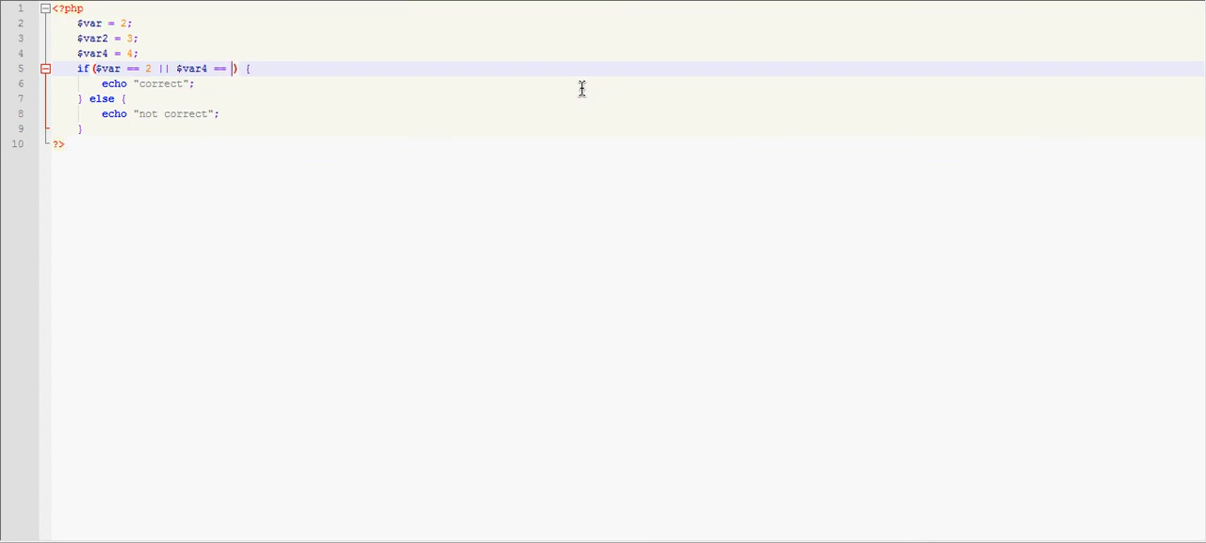
pyautogui.write('3')
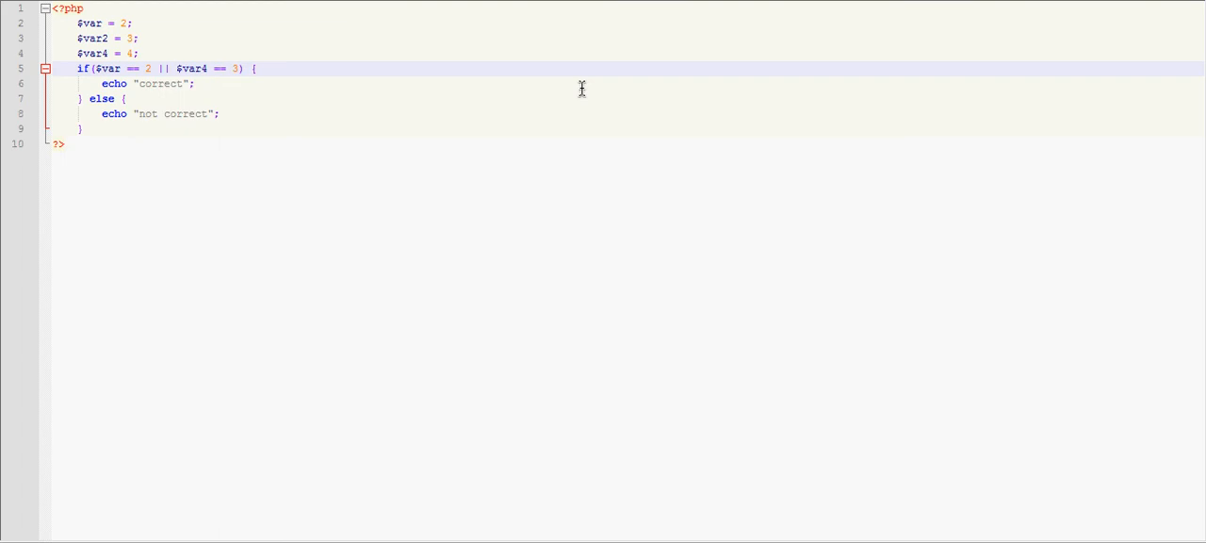
pyautogui.write('0')
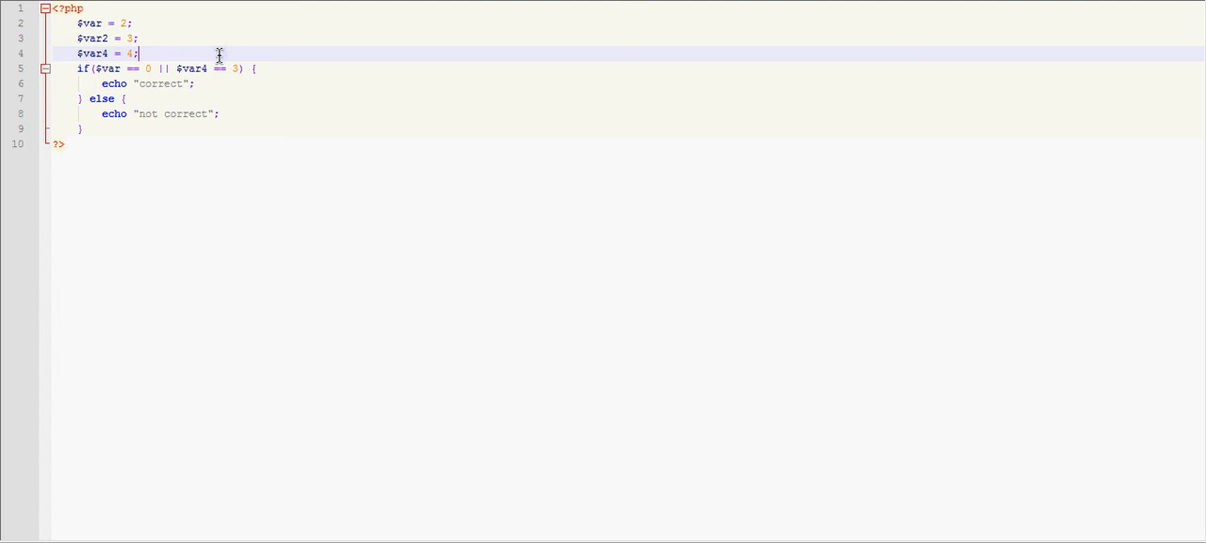
pyautogui.moveTo(210, 59)
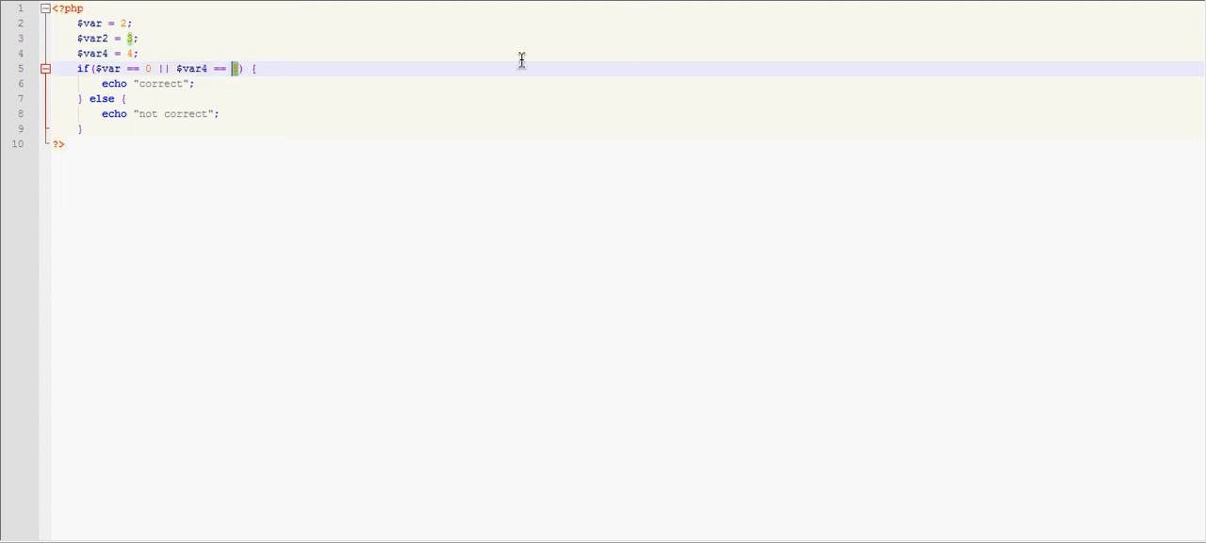
pyautogui.write('4')
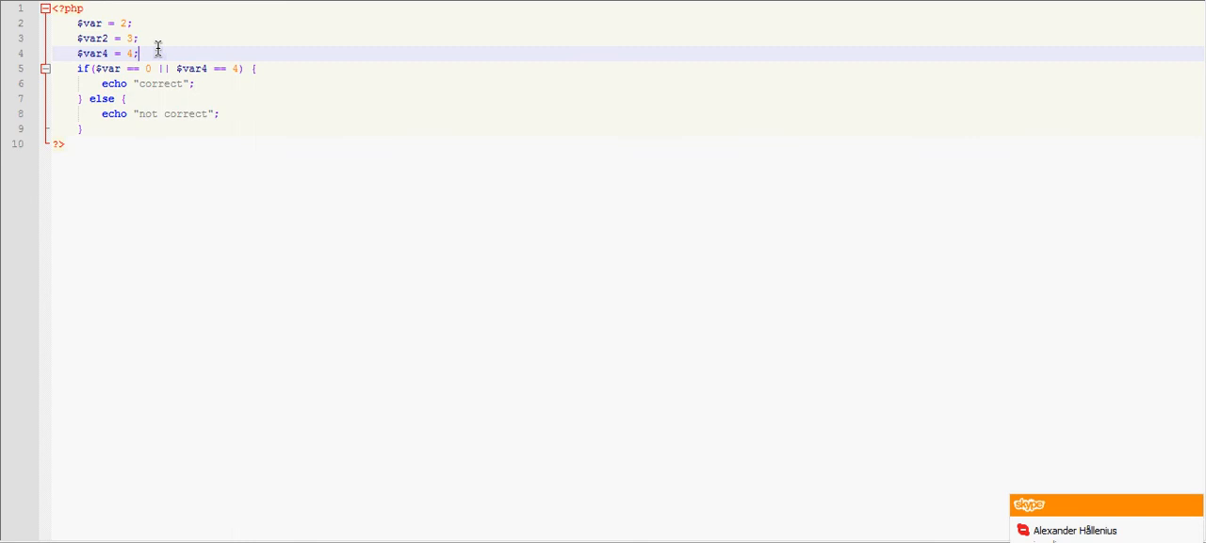
pyautogui.moveTo(112, 130)
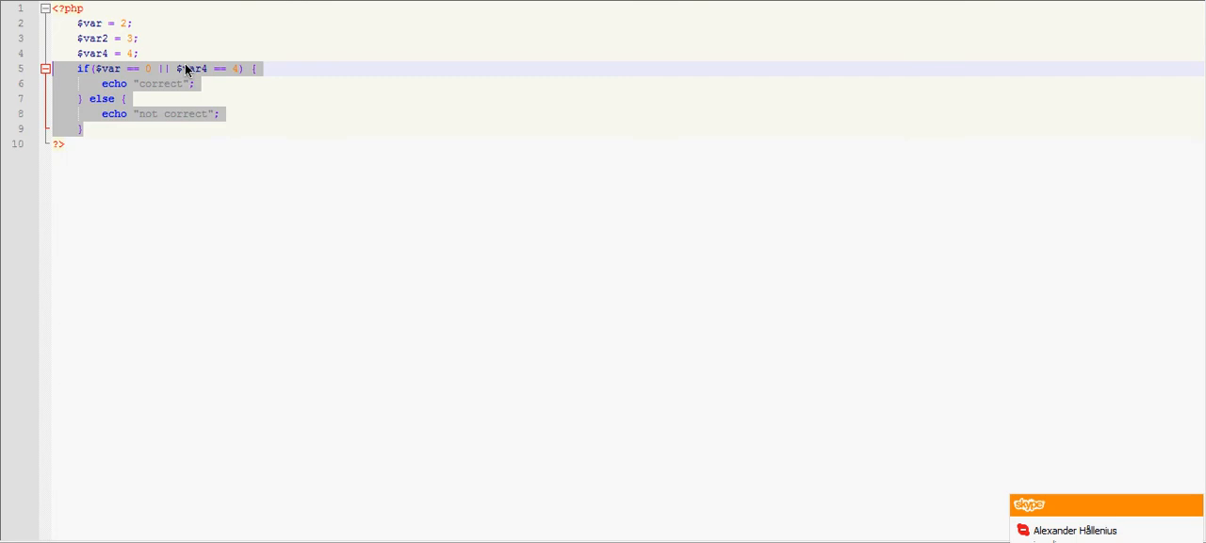
# Delete the old block and type the template if(condition) { } else { }.
pyautogui.press('Delete')
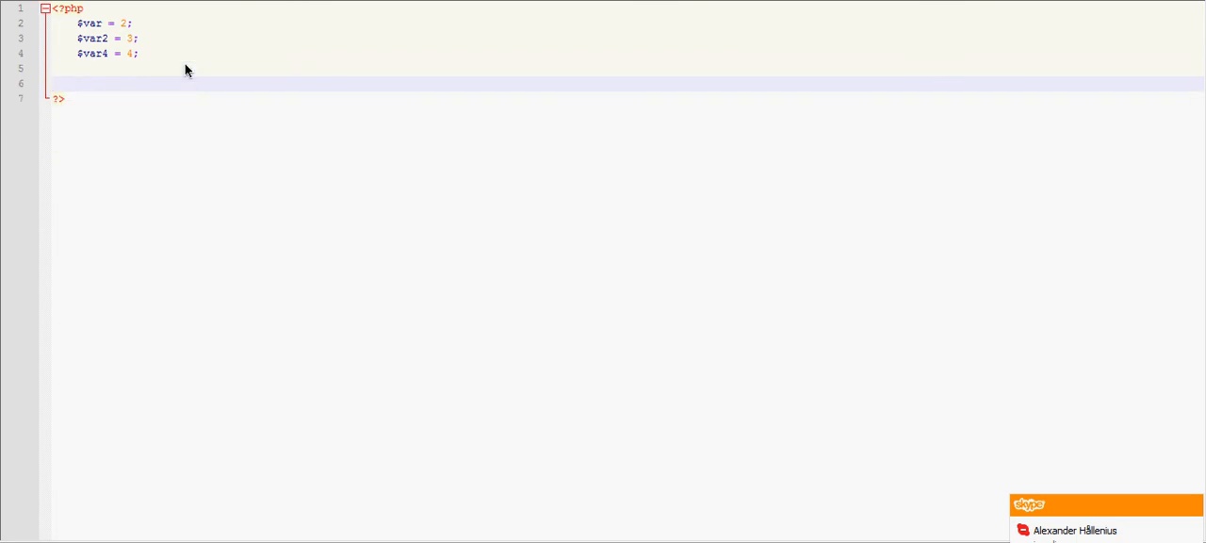
pyautogui.write('if(')
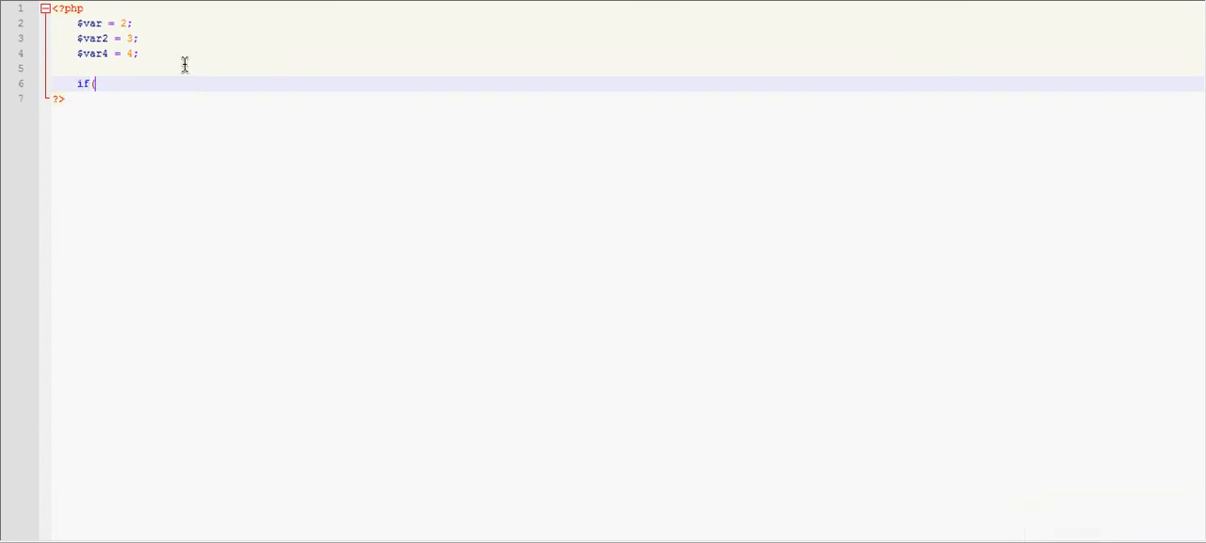
pyautogui.write('conditi')
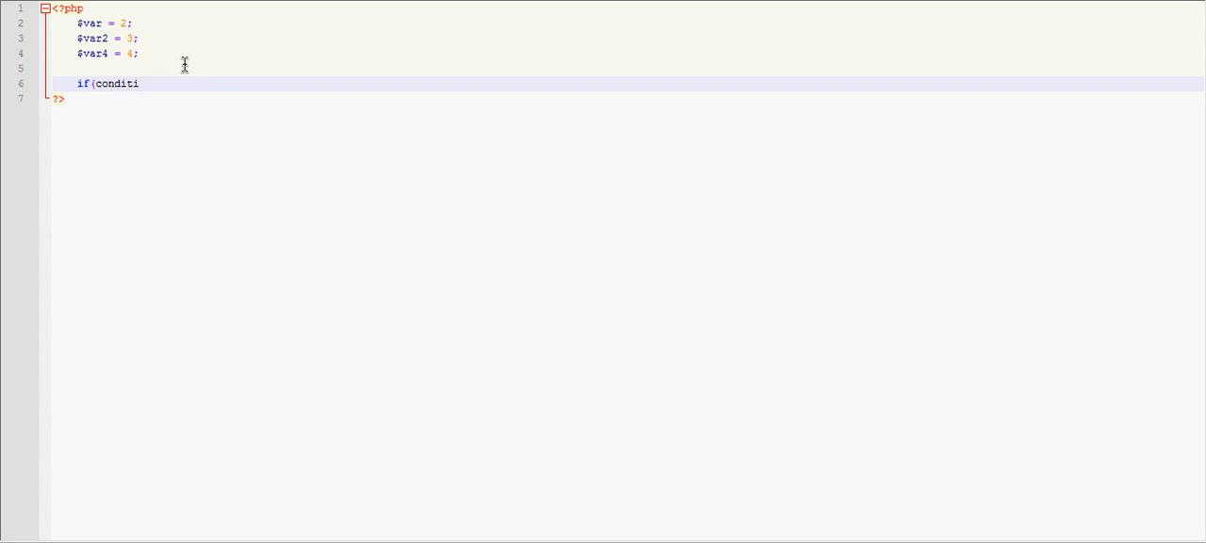
pyautogui.write('on)')
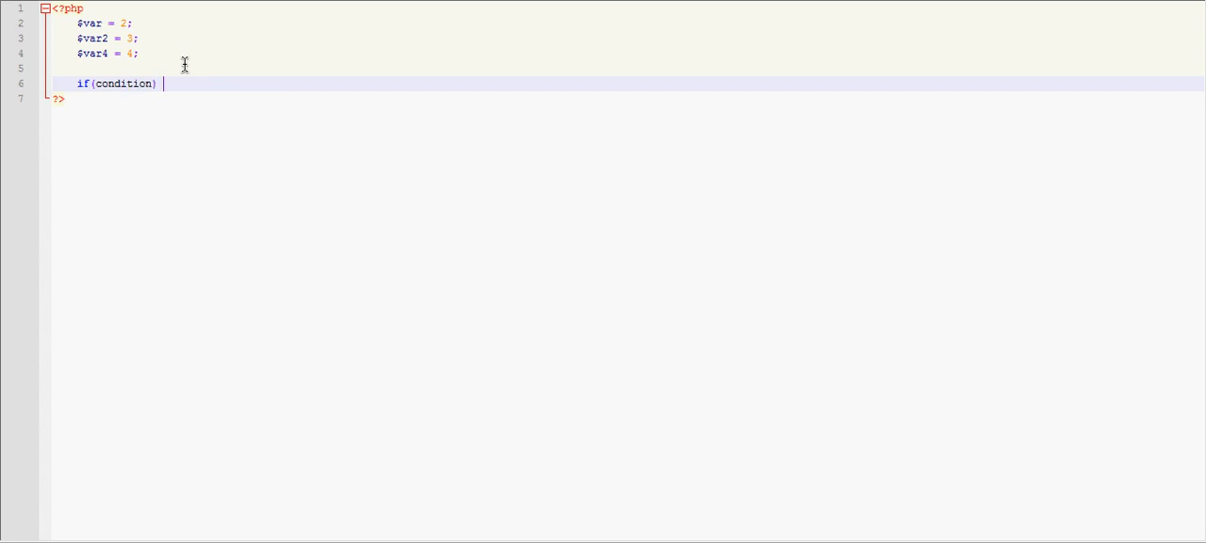
pyautogui.write('{ } els')
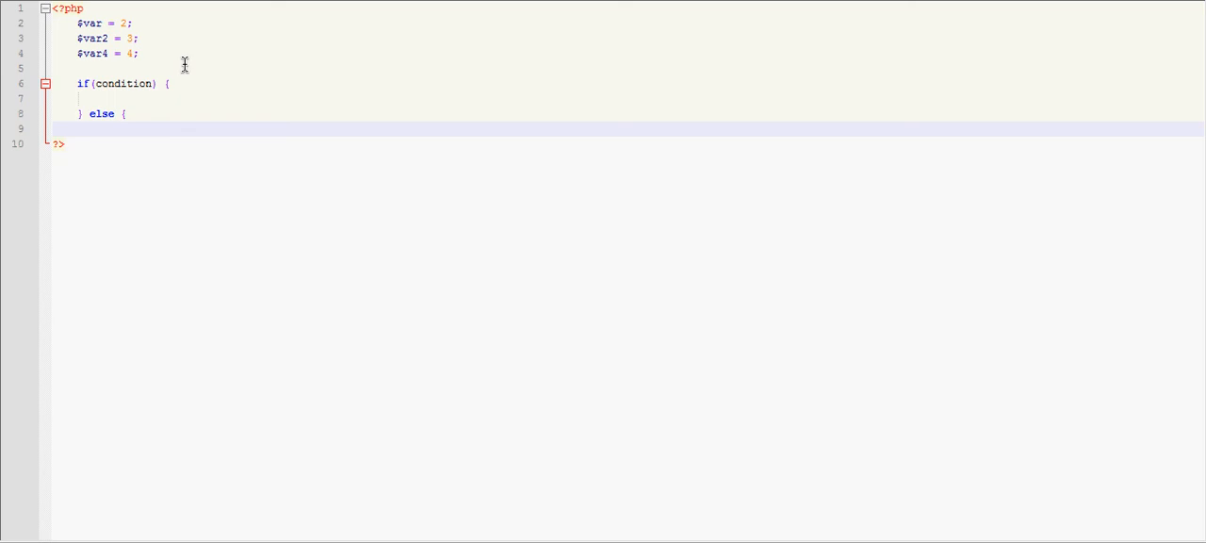
# Put do this; in both branches and select the condition placeholder.
pyautogui.click(130, 98)
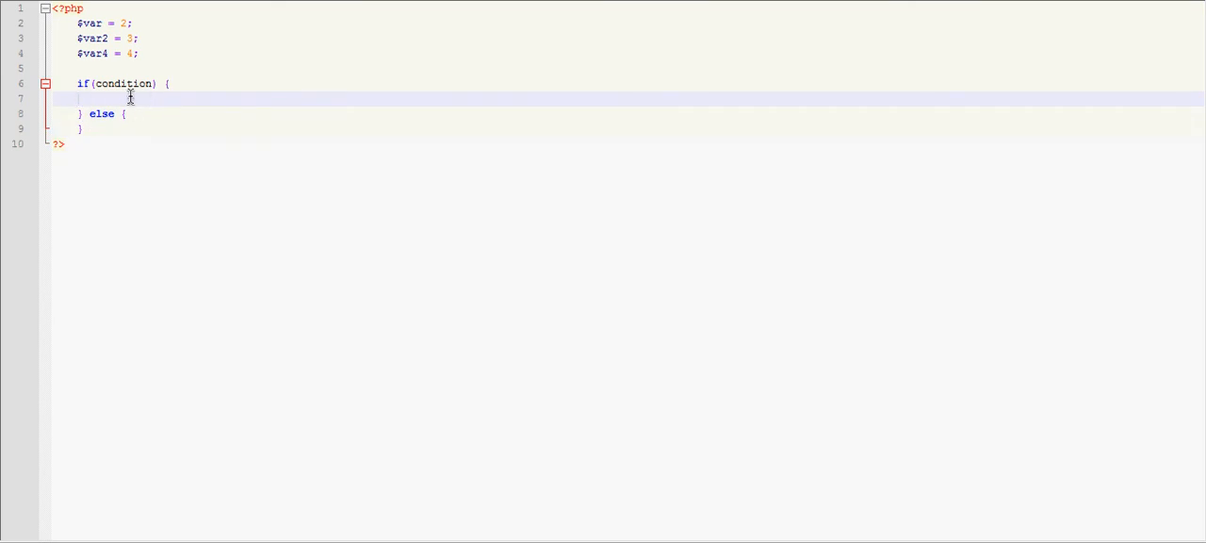
pyautogui.write('do this;')
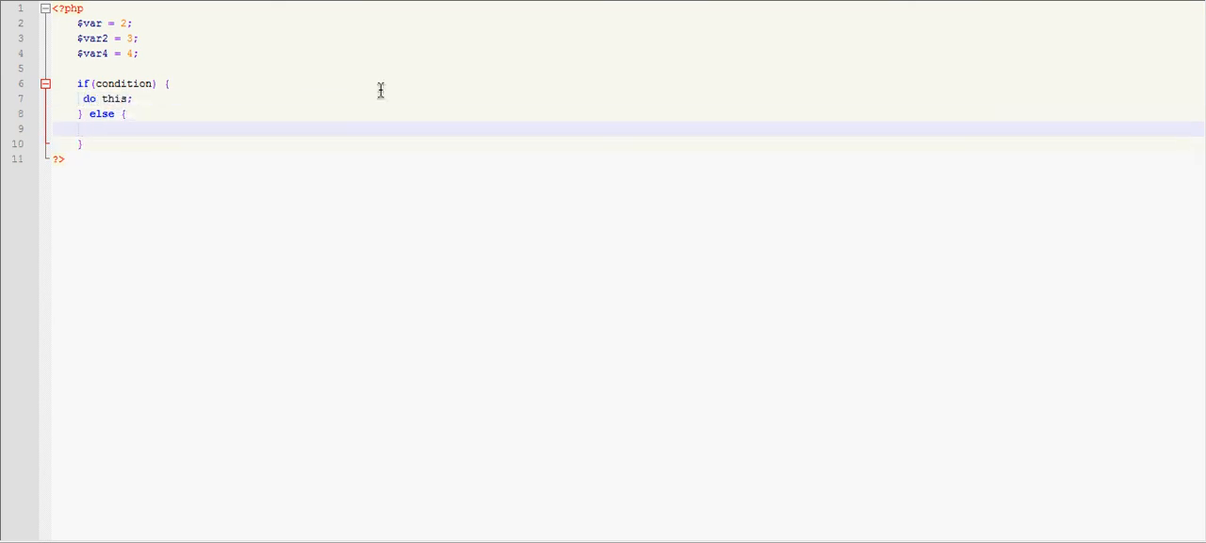
pyautogui.write('do this;')
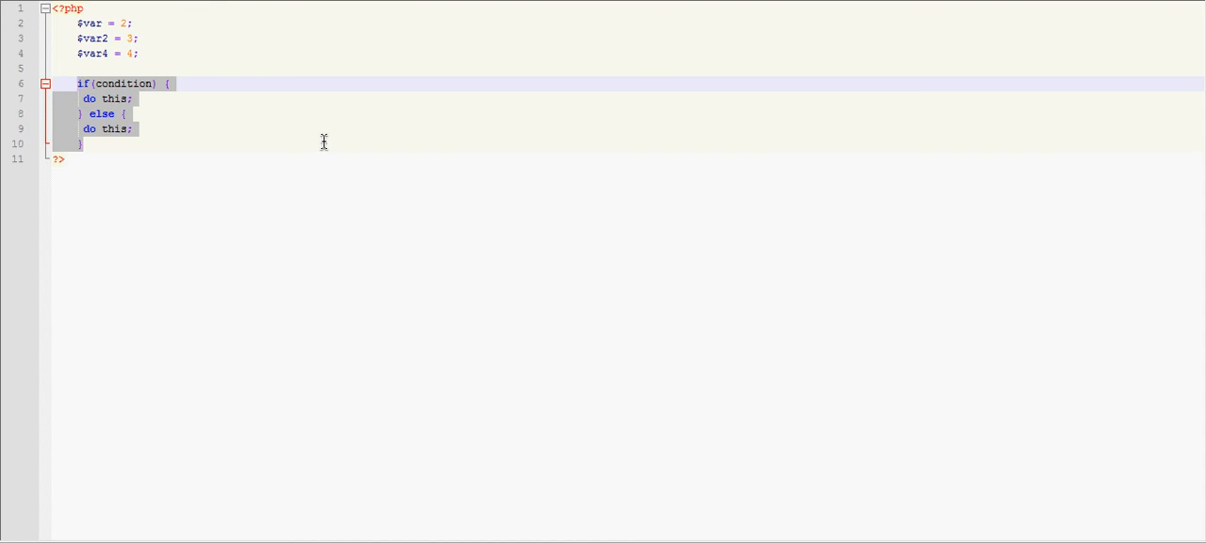
pyautogui.moveTo(262, 124)
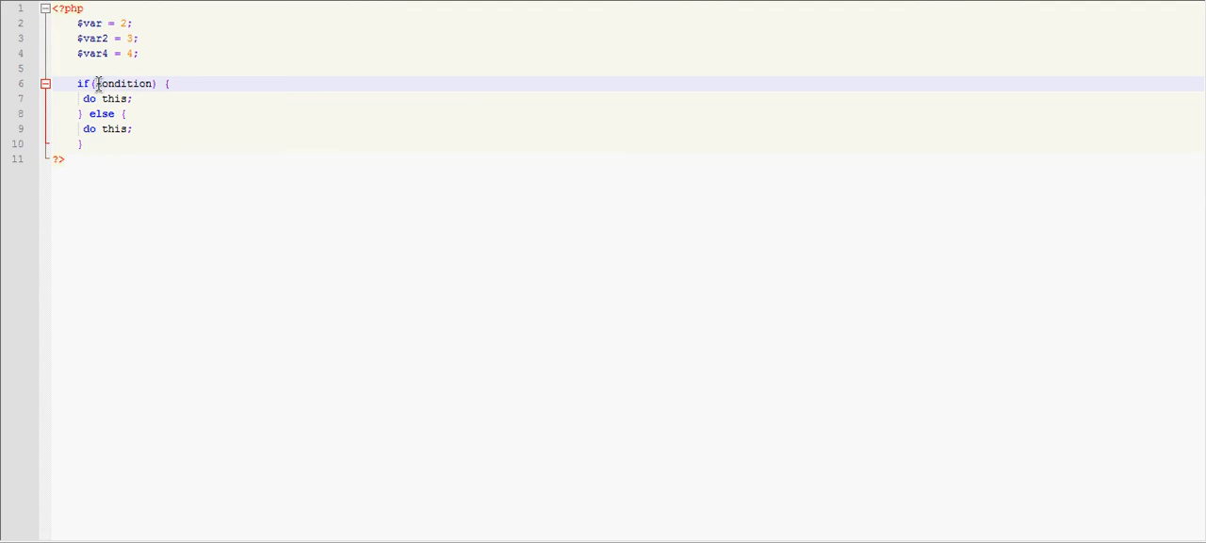
pyautogui.doubleClick(125, 84)
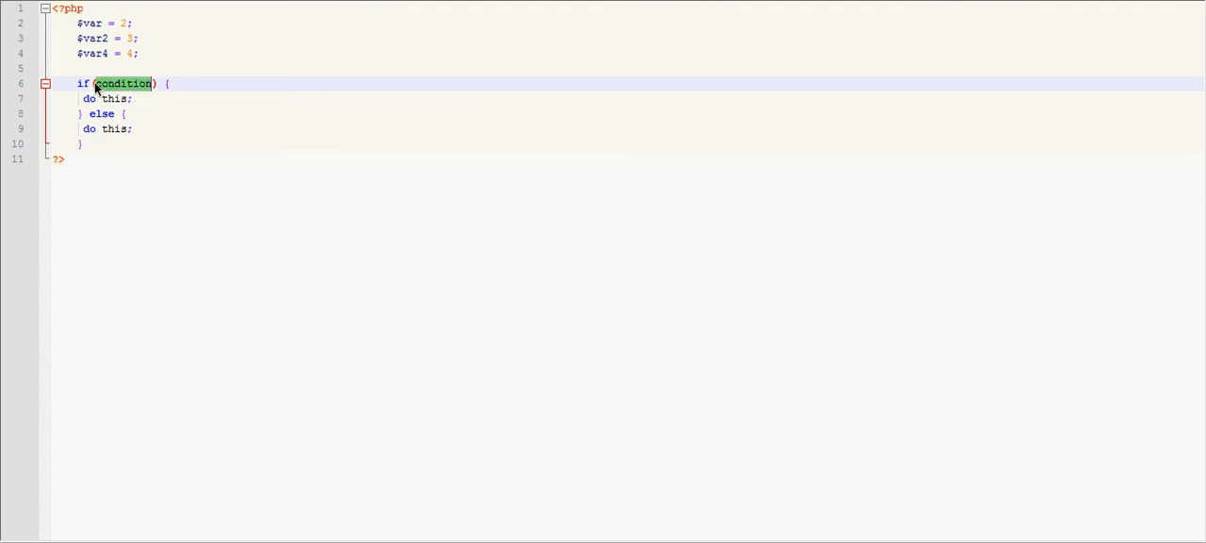
pyautogui.click(165, 83)
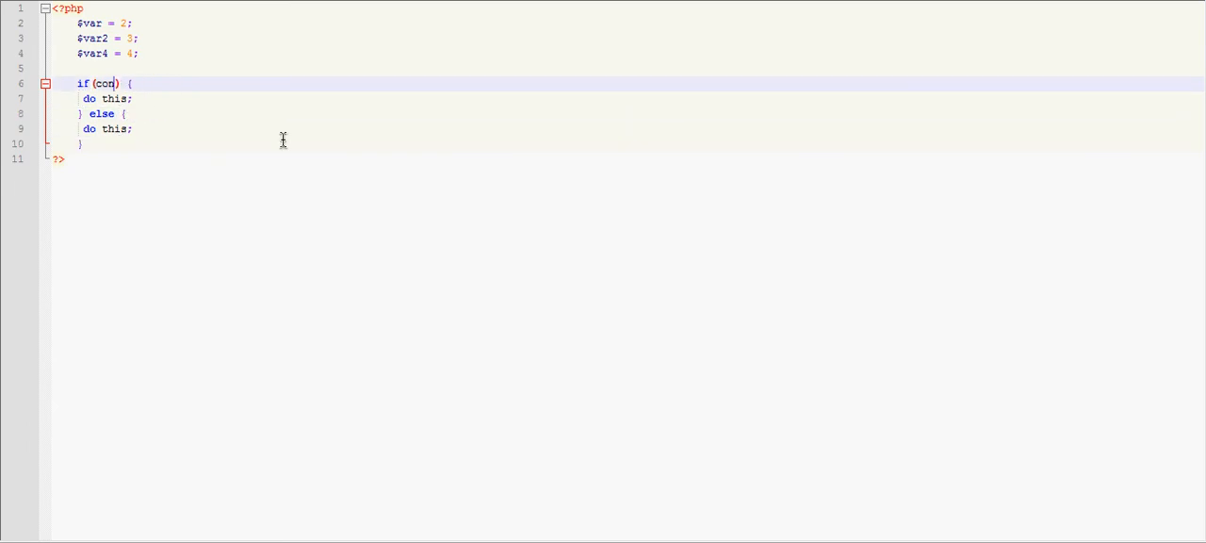
# Set $bool = true; and make if($bool) echo "hi", else echo "bye".
pyautogui.write('$bool')
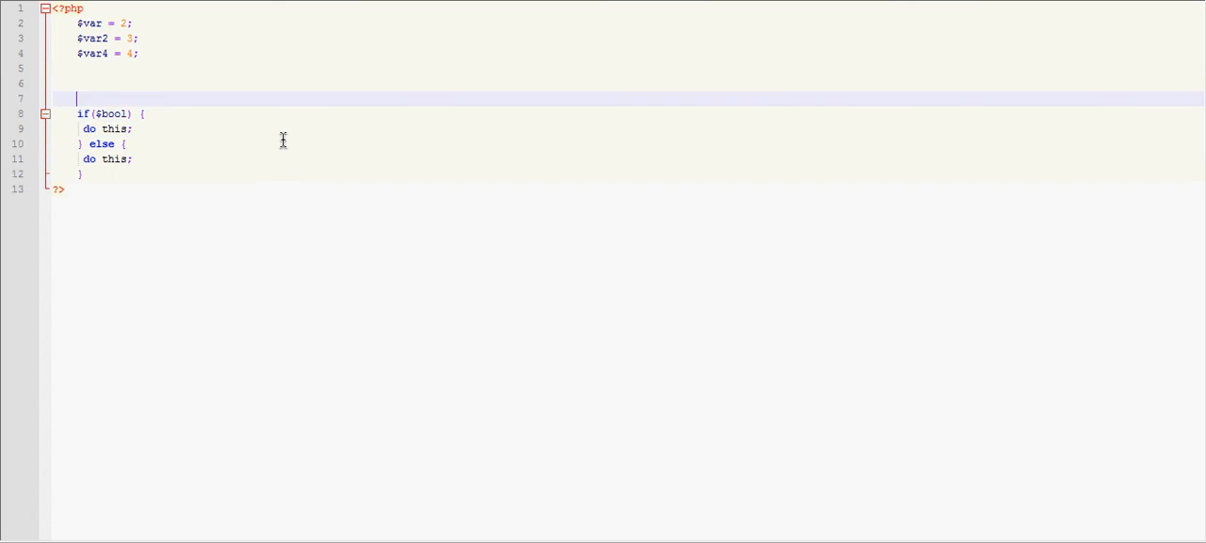
pyautogui.write('$bool =')
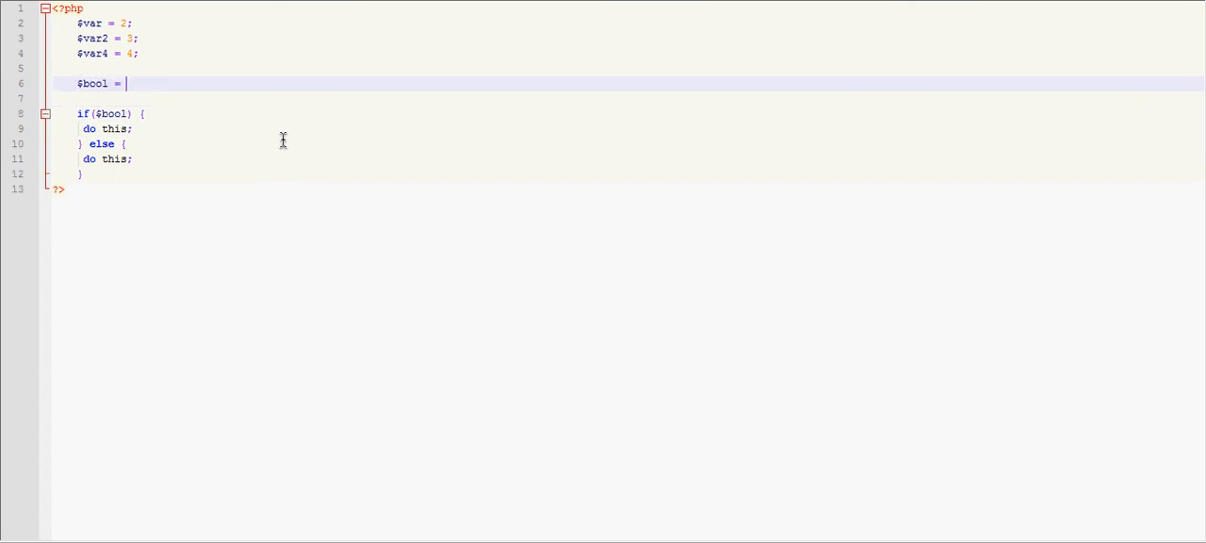
pyautogui.write('true;')
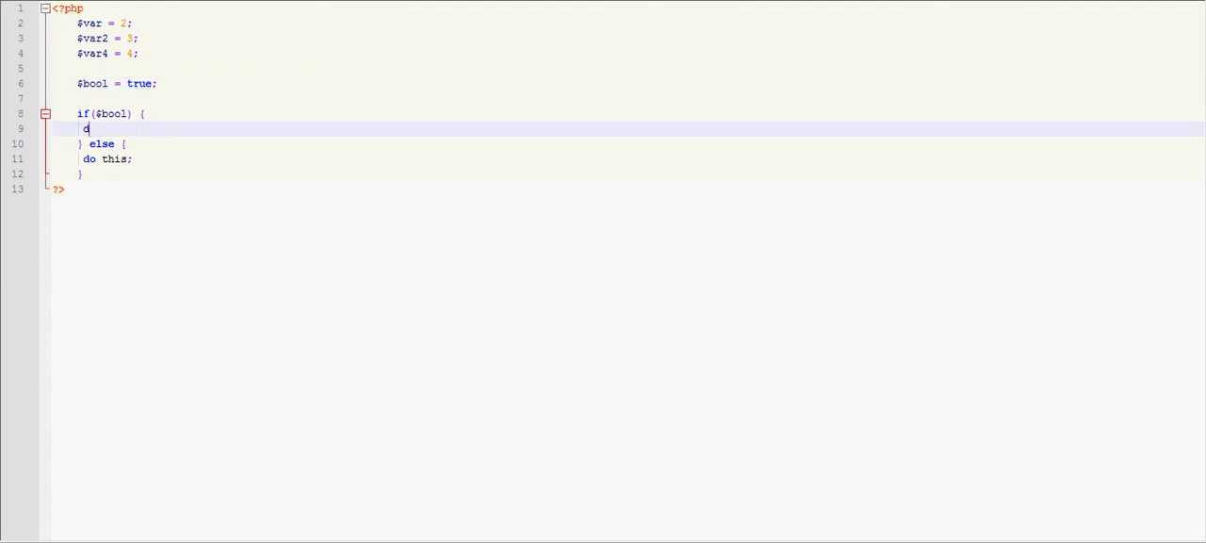
pyautogui.write('echo "hi";')
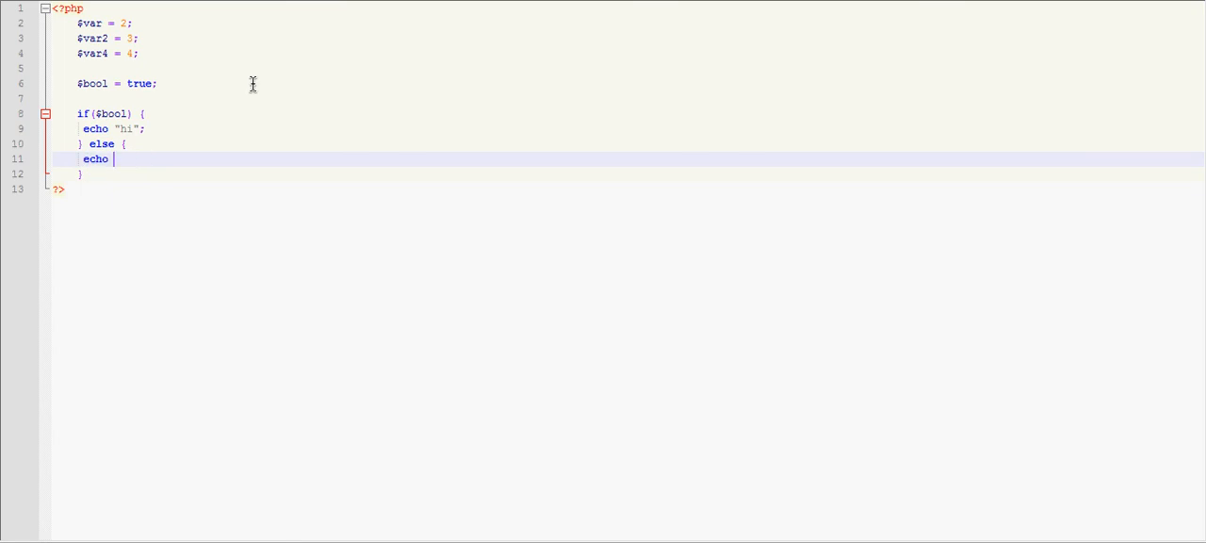
pyautogui.write('"bye";')
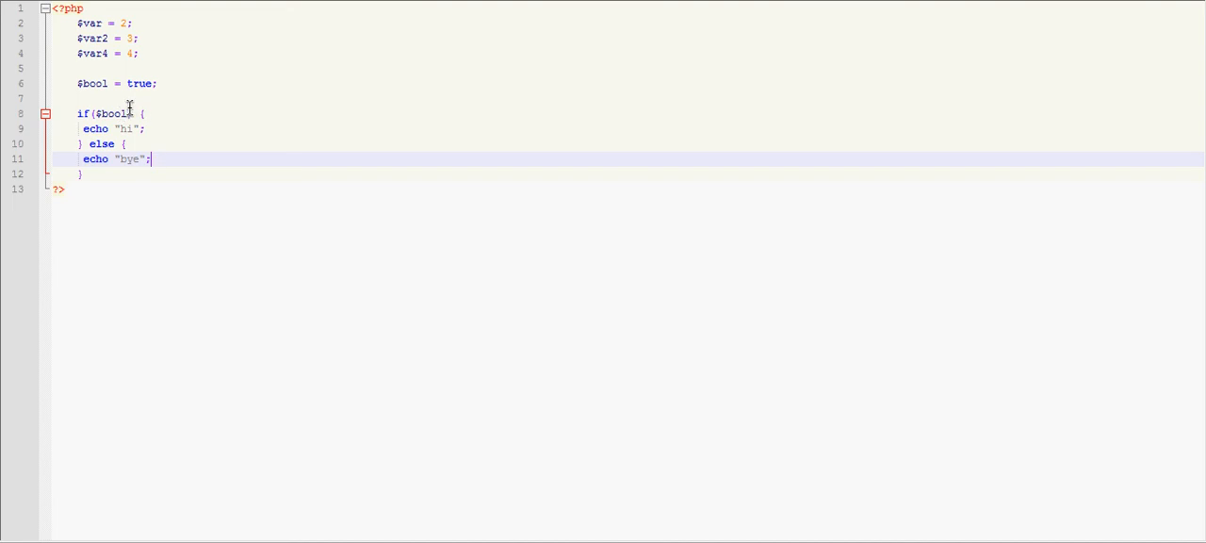
# Try == true, remove it, then negate the condition to !$bool.
pyautogui.write('== true')
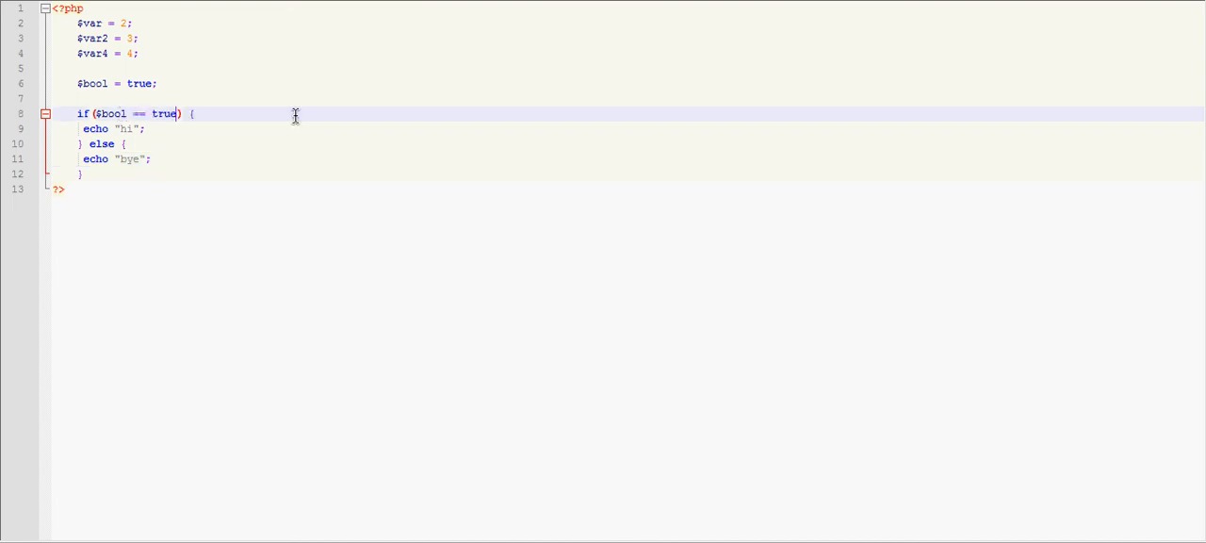
pyautogui.press('Backspace')
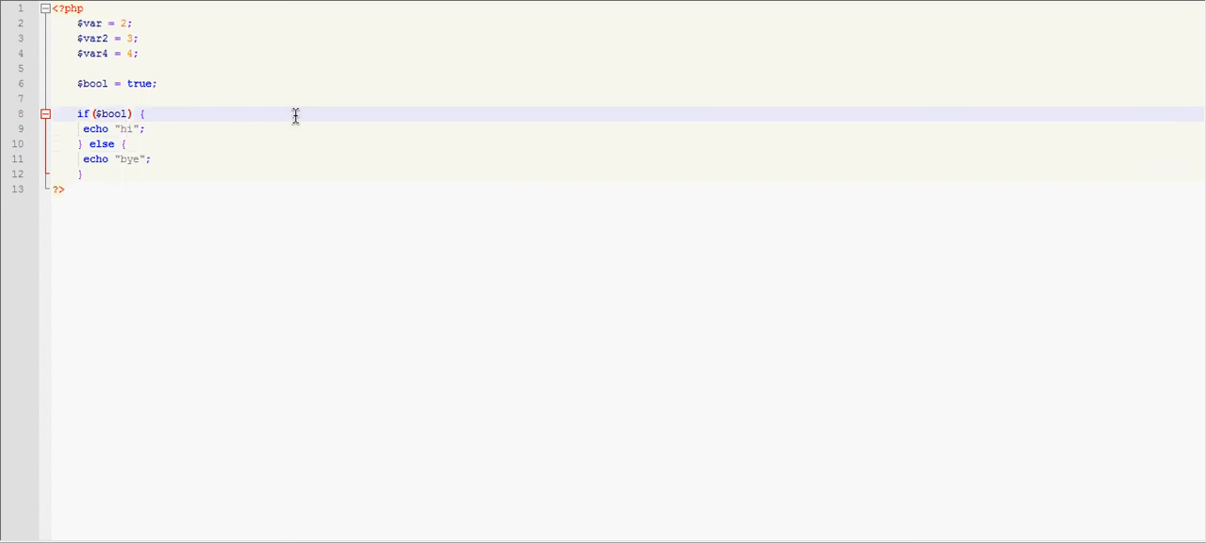
pyautogui.moveTo(276, 149)
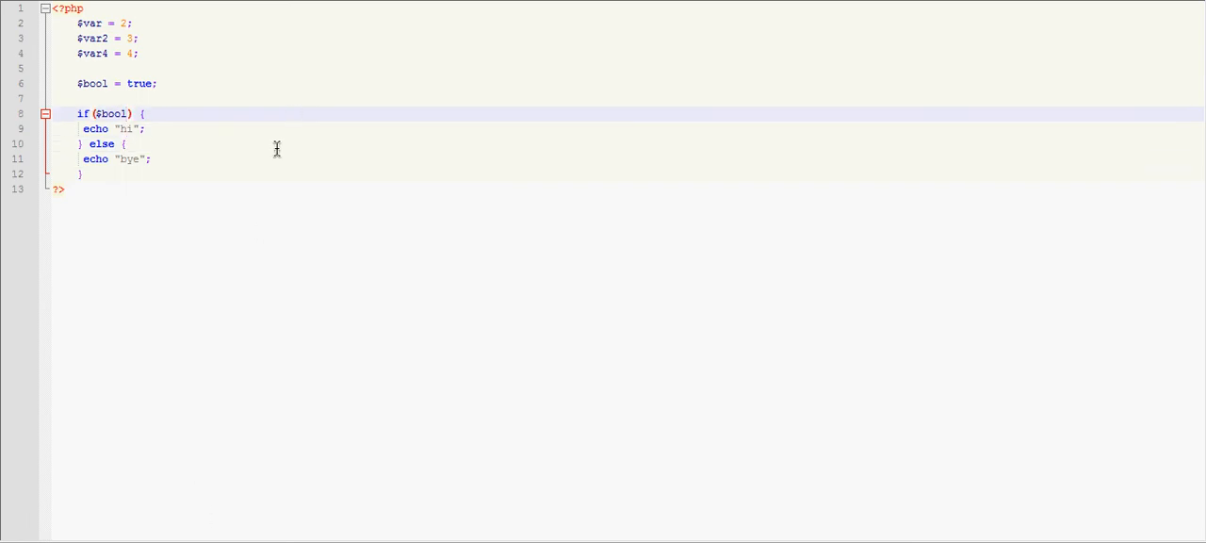
pyautogui.click(151, 158)
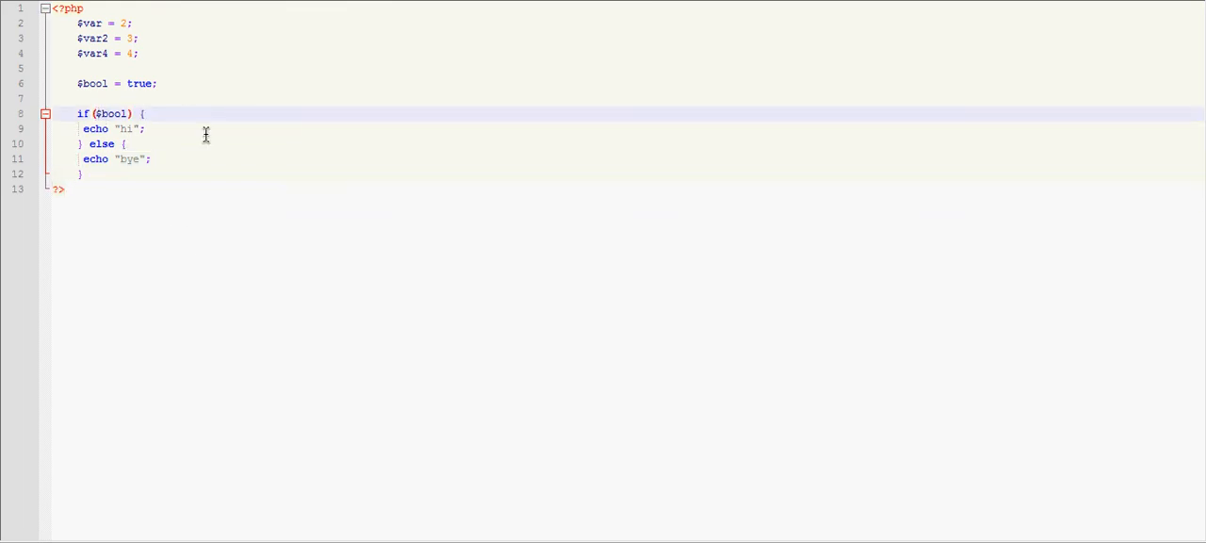
pyautogui.write('!')
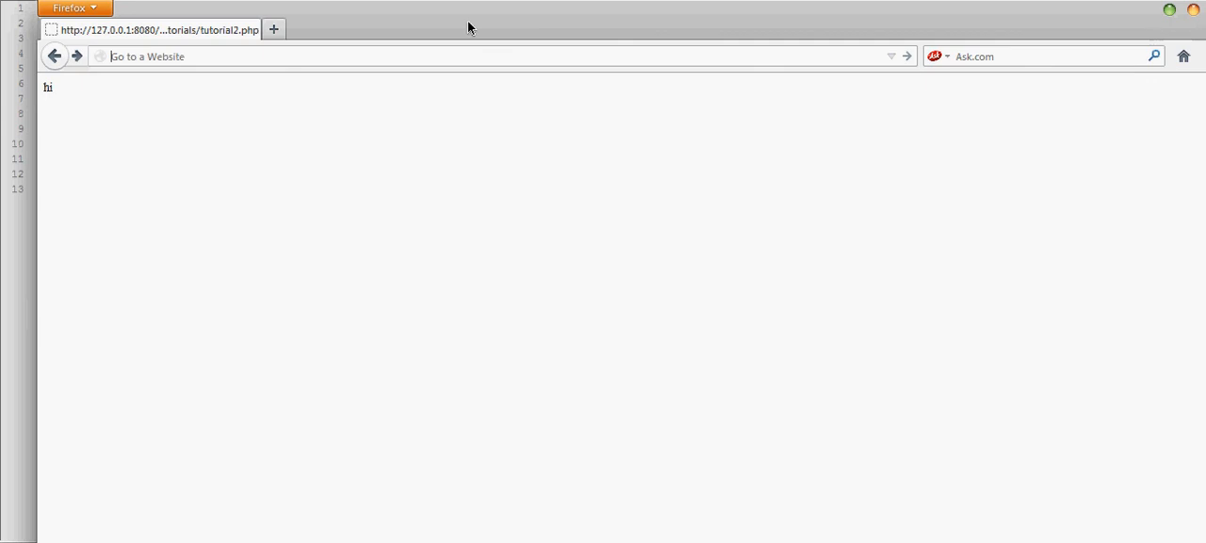
pyautogui.moveTo(772, 18)
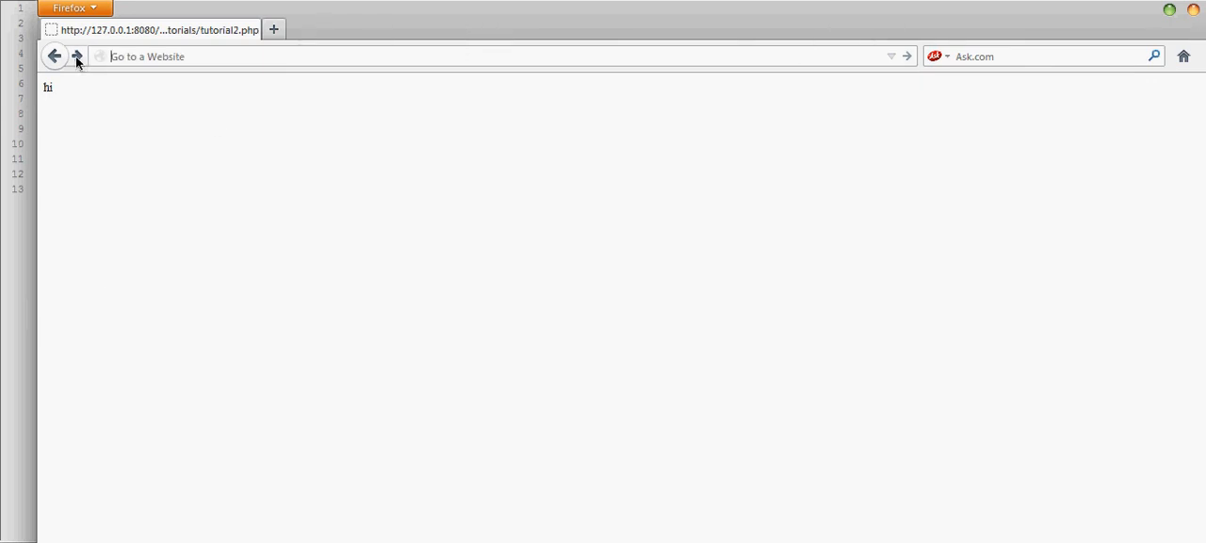
# Reload tutorial2.php in Firefox so the output shows "bye".
pyautogui.click(77, 57)
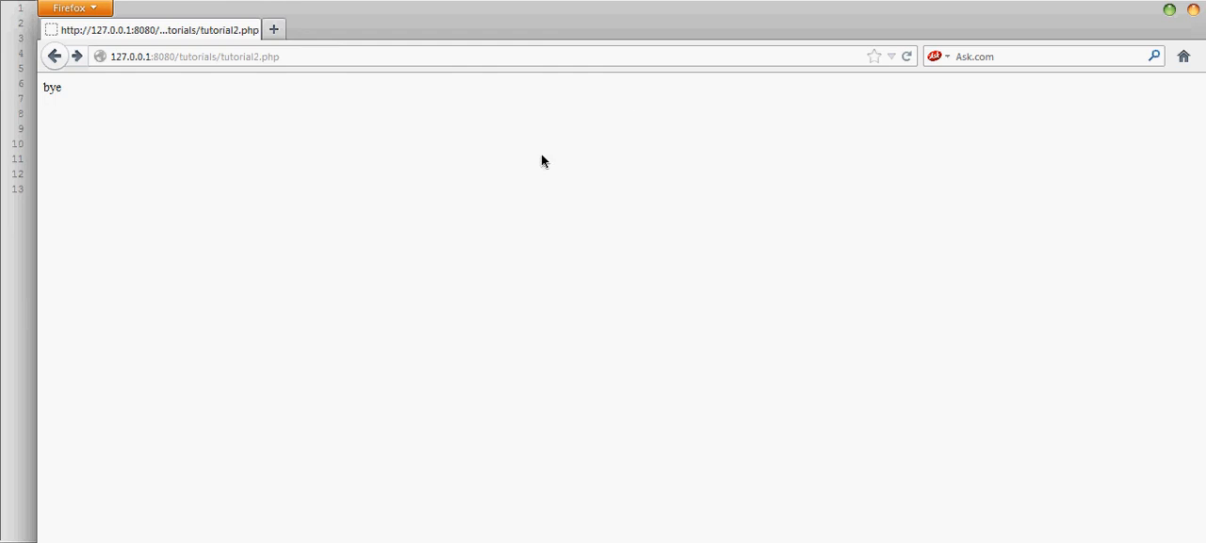